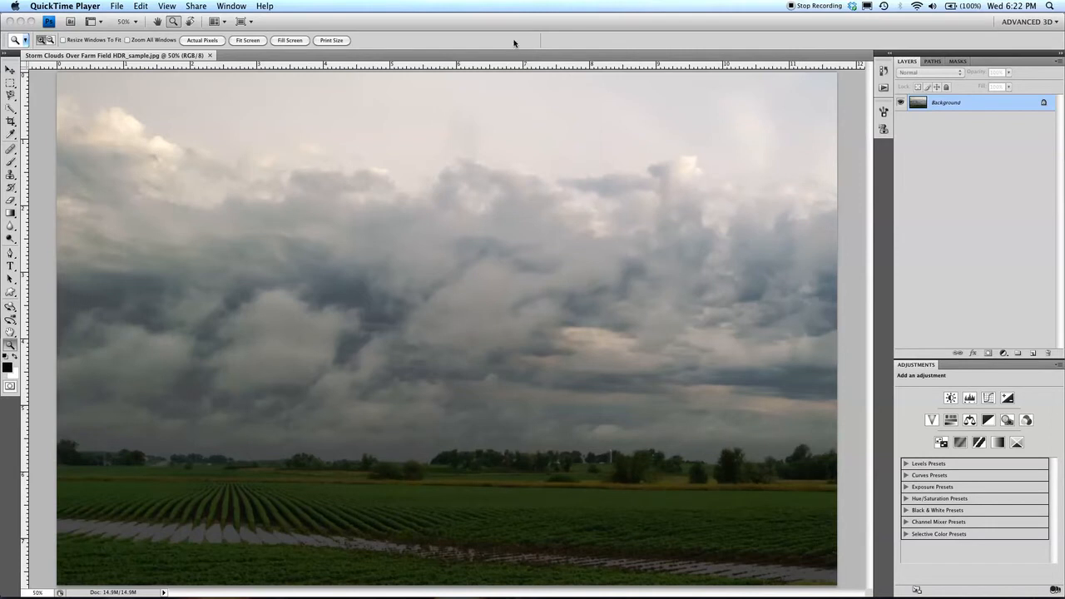
mouse_move(468, 46)
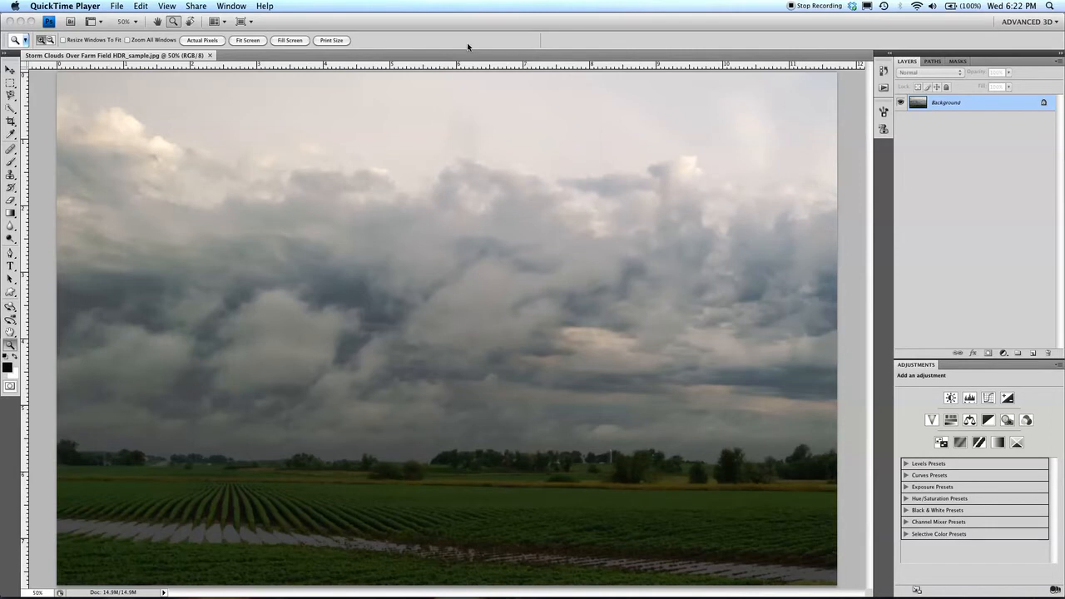
mouse_move(466, 47)
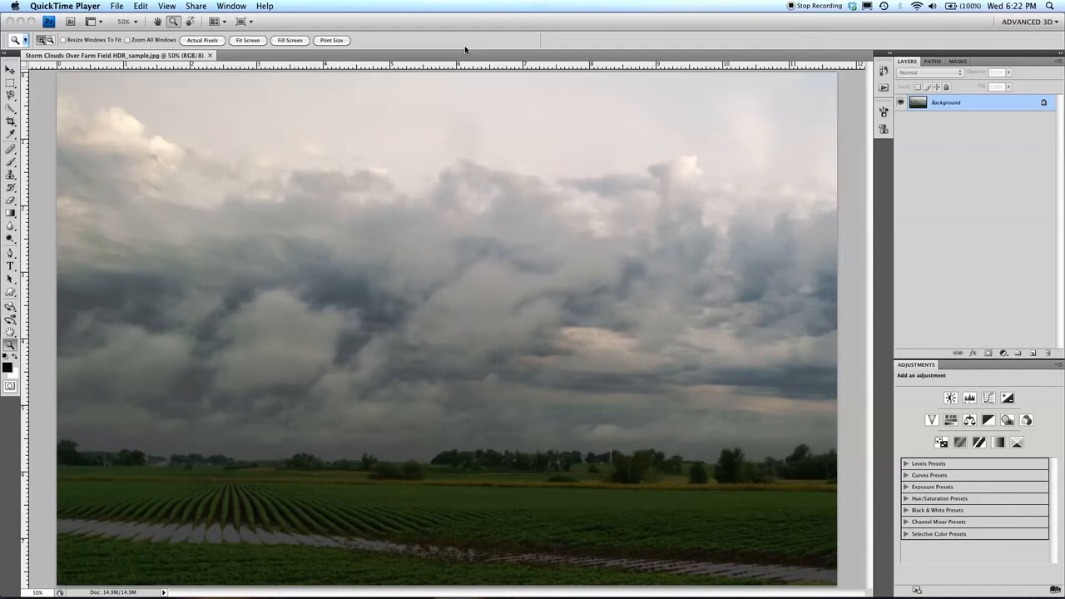
mouse_move(263, 78)
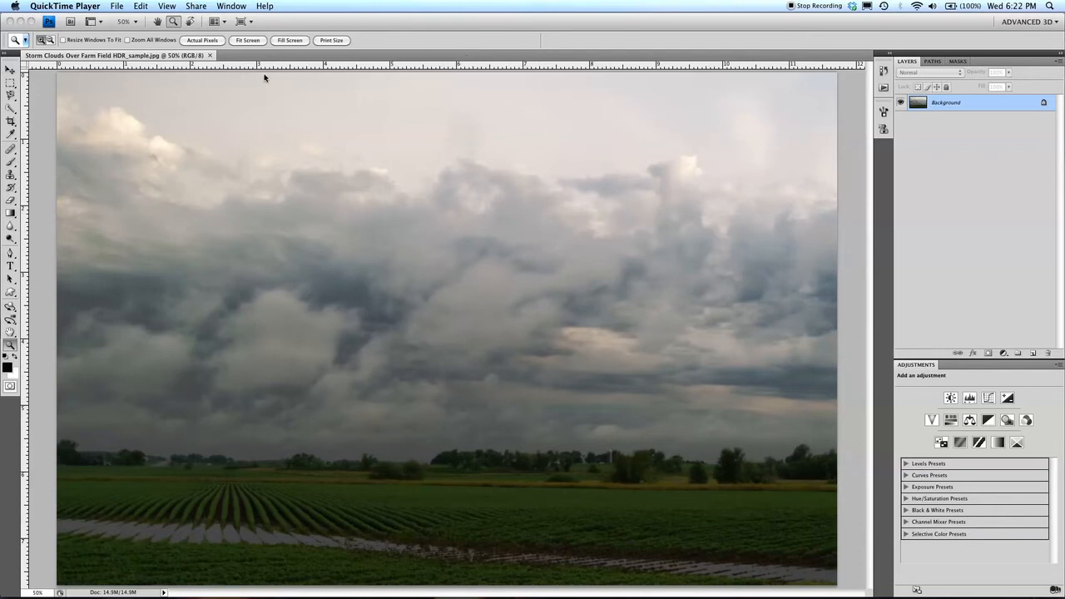
mouse_move(366, 379)
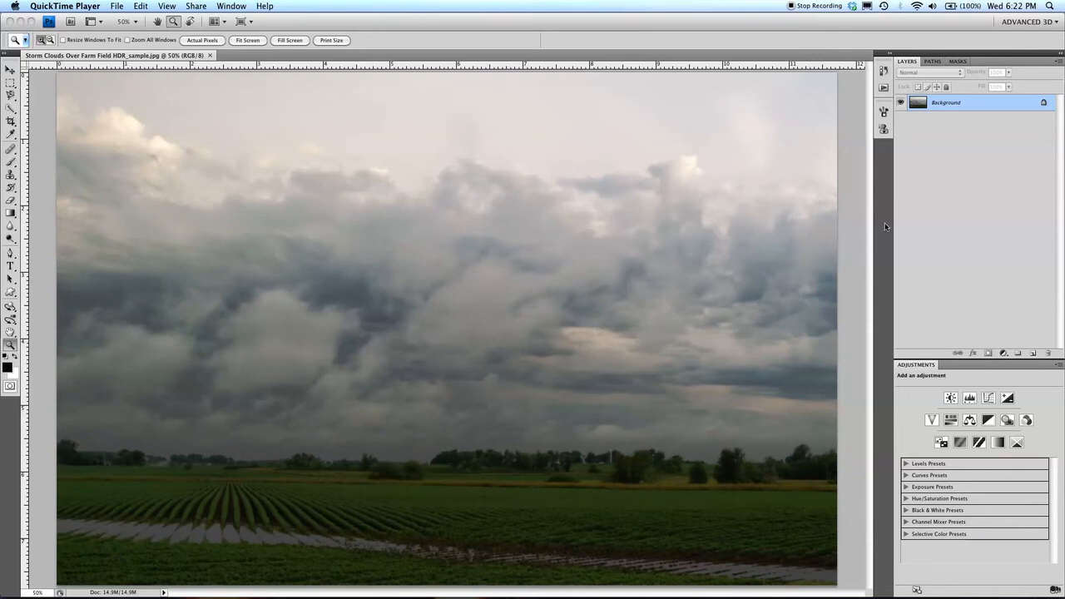
mouse_move(871, 223)
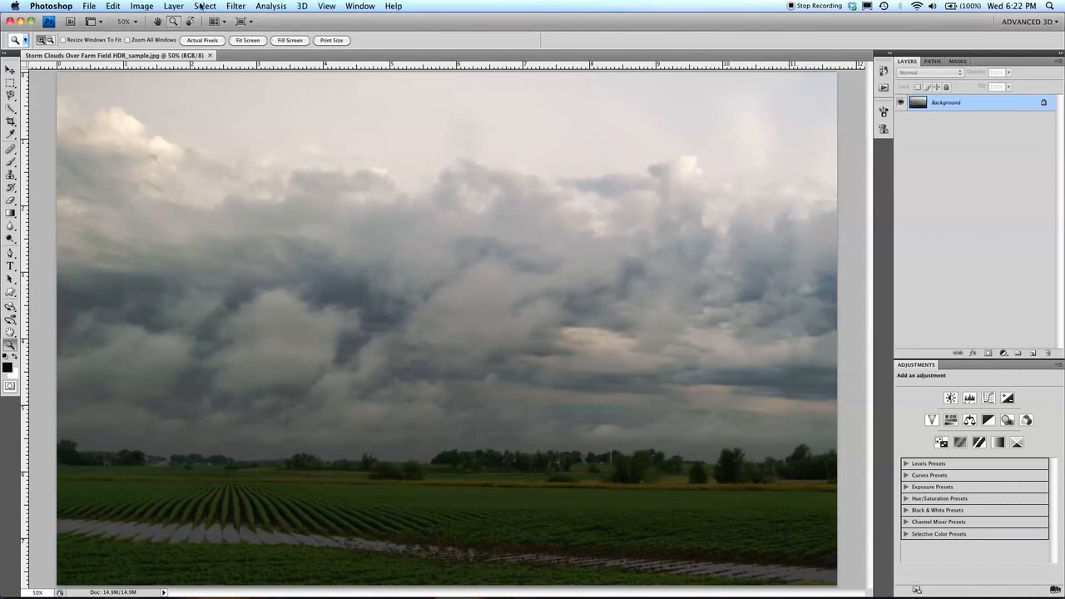
- Convert the background into regular Layer 0 and bring up its context menu to duplicate it
click(173, 6)
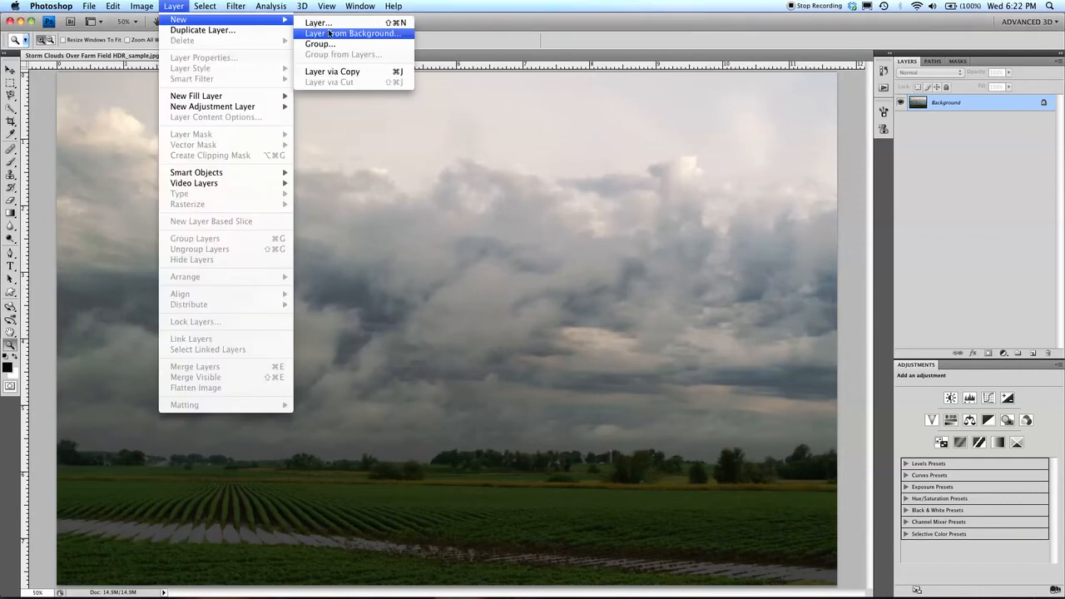
click(362, 33)
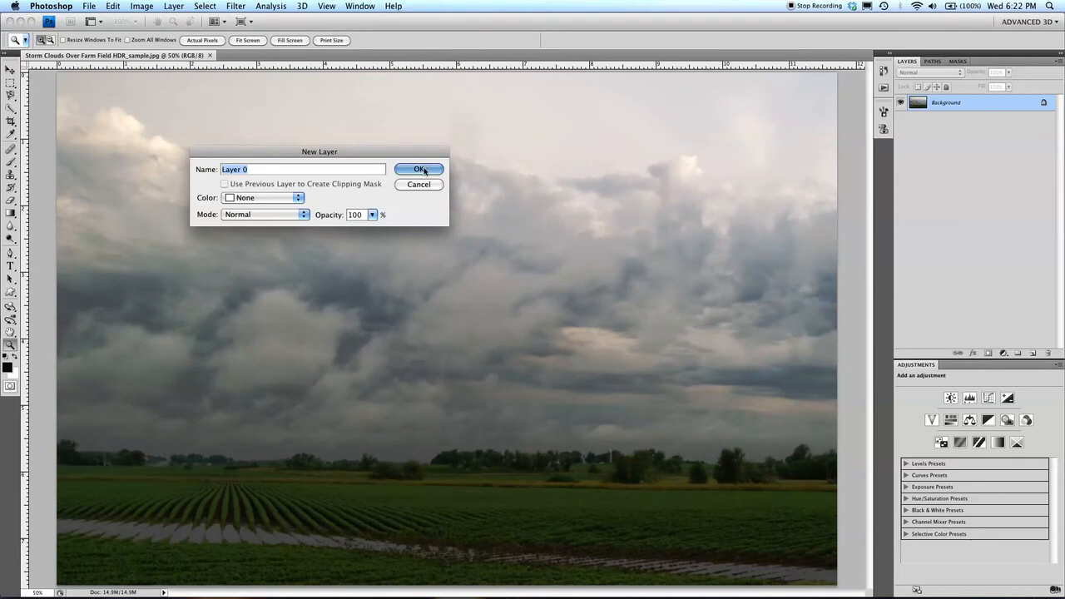
click(419, 170)
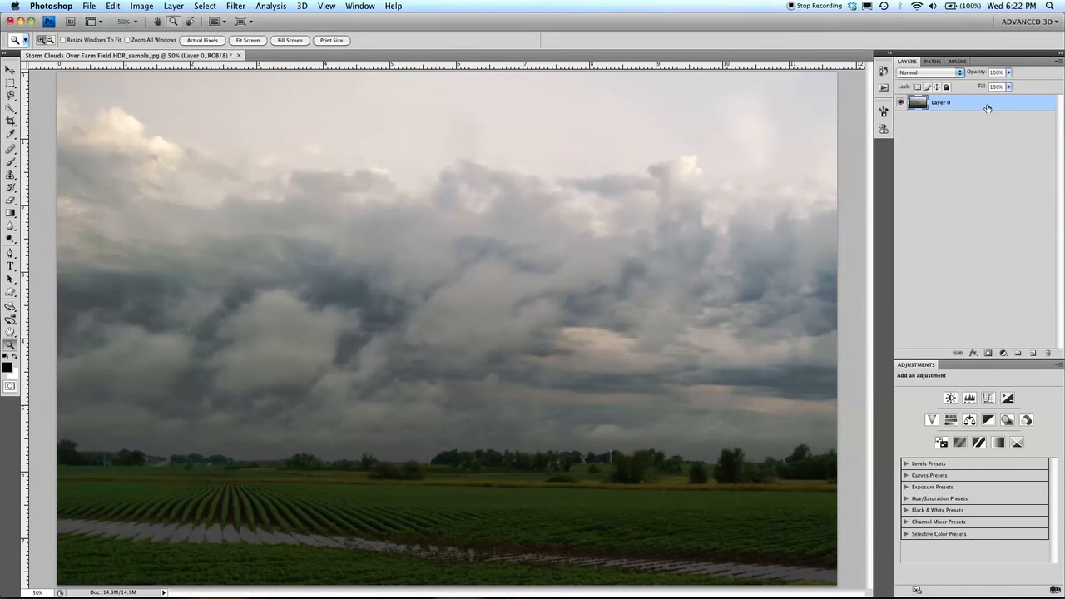
right_click(988, 106)
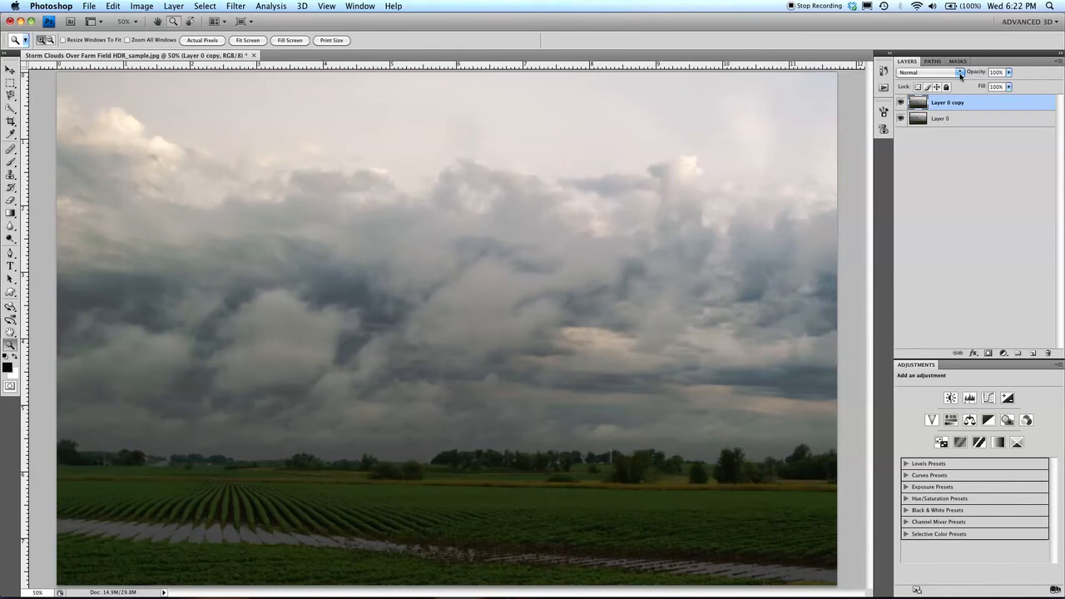
- Set Layer 0 copy to the Overlay blend mode for stronger cloud contrast
click(957, 73)
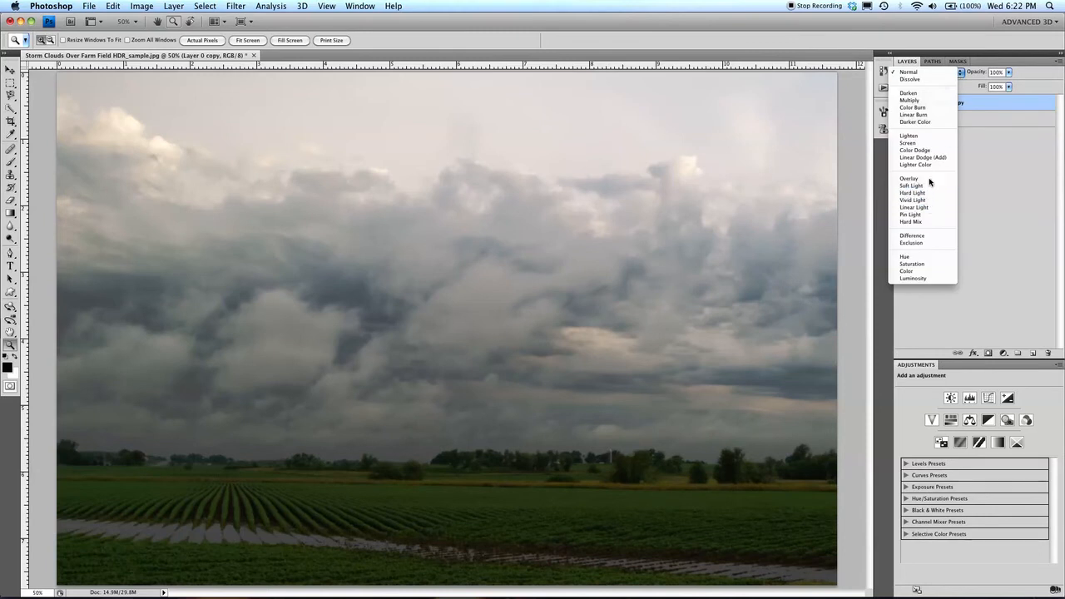
click(909, 176)
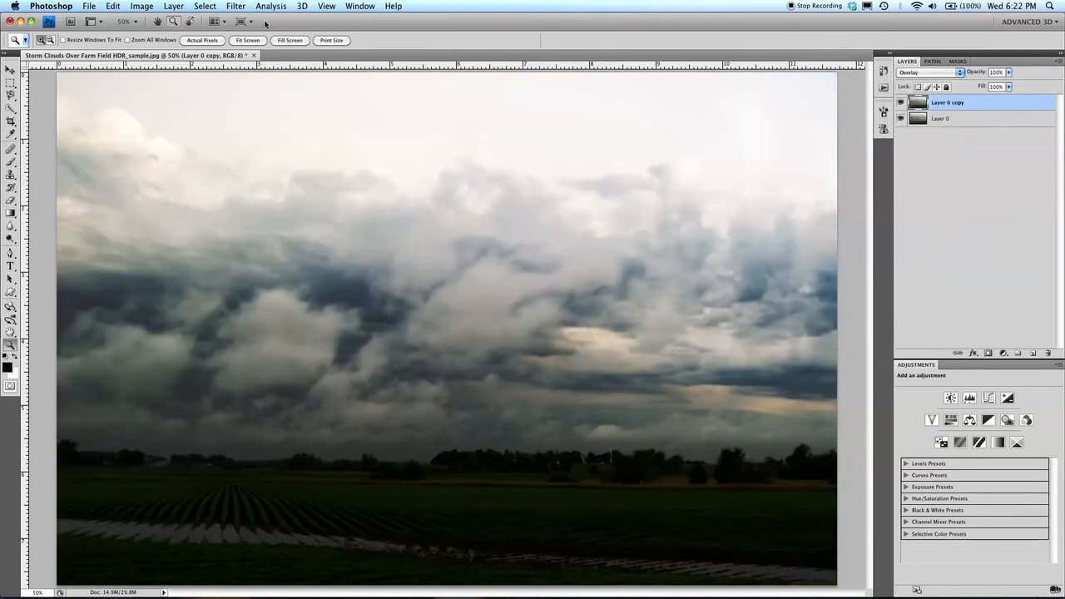
click(173, 7)
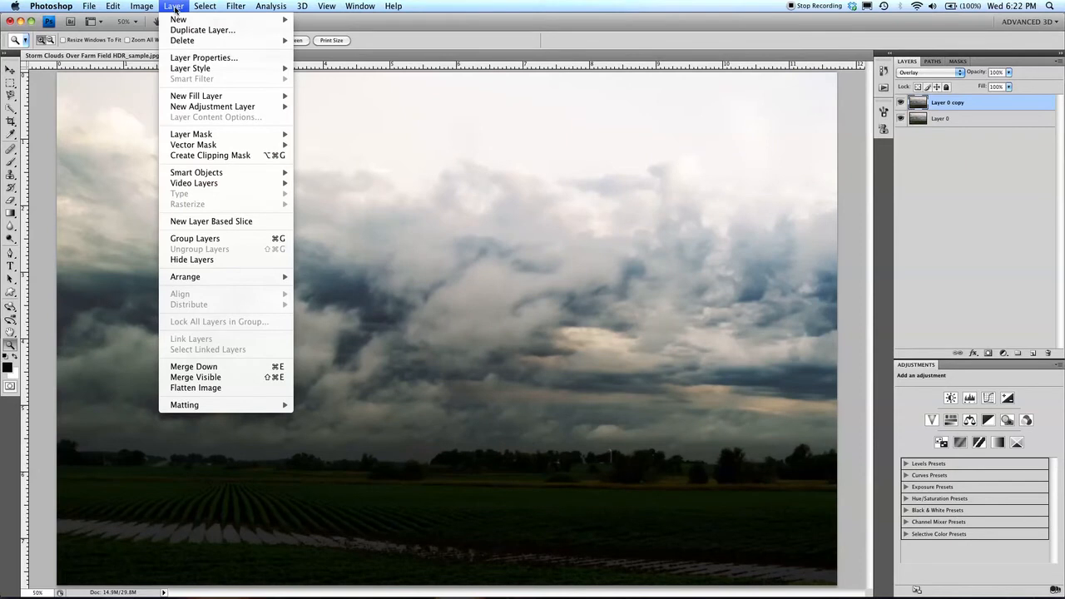
mouse_move(213, 107)
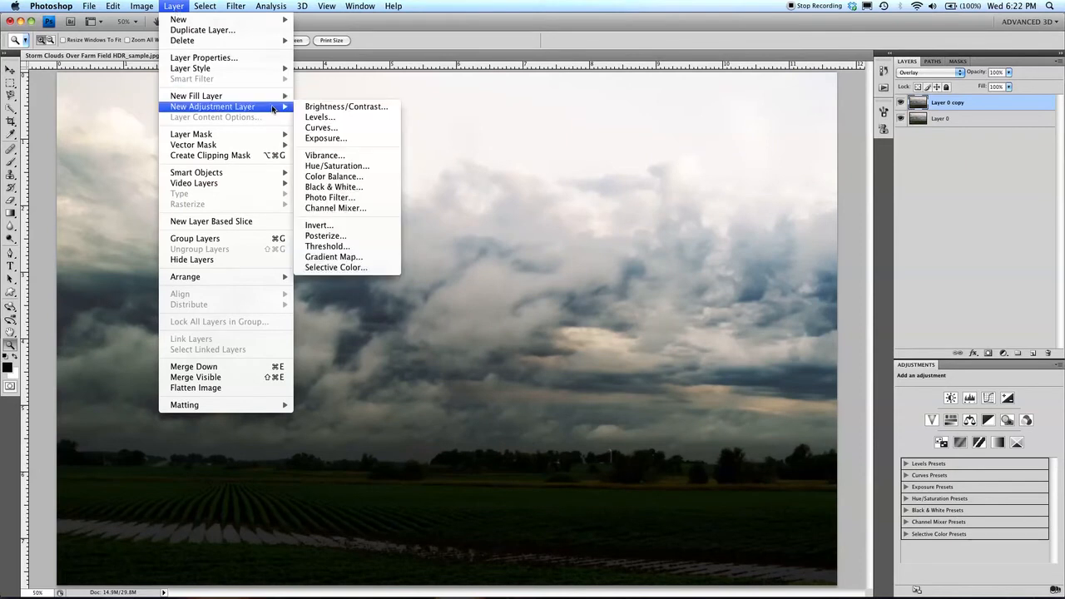
mouse_move(321, 116)
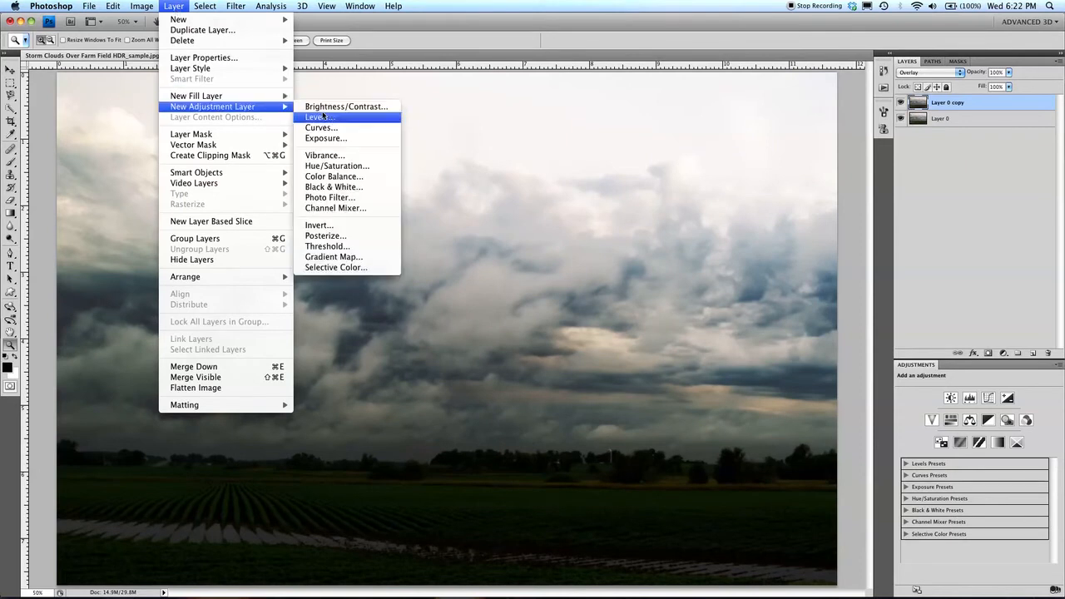
- Apply a High Pass filter with a 6.2-pixel radius to Layer 0 copy
click(237, 7)
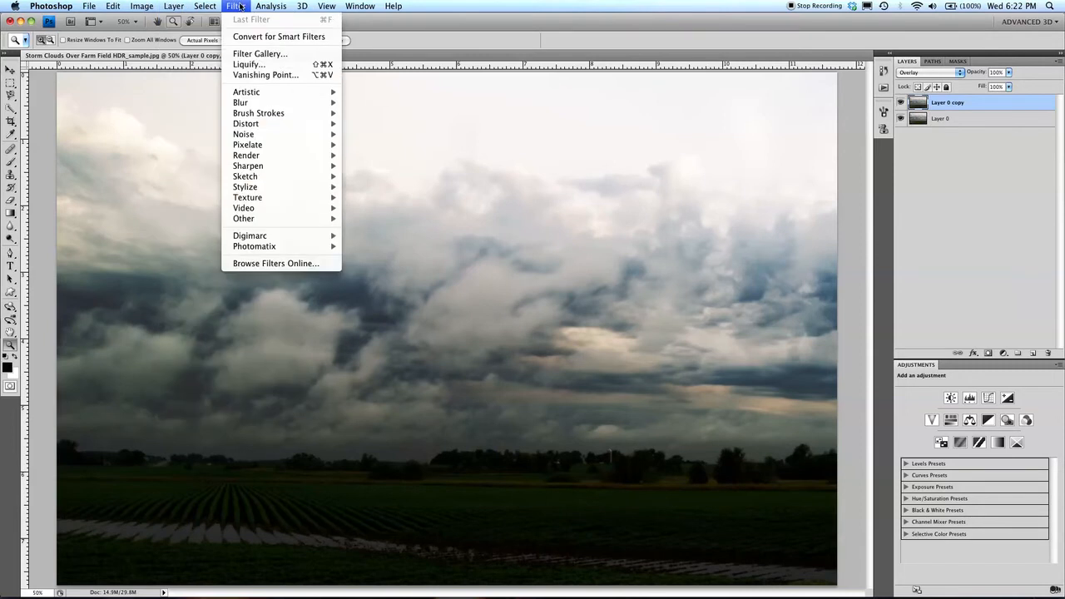
mouse_move(243, 218)
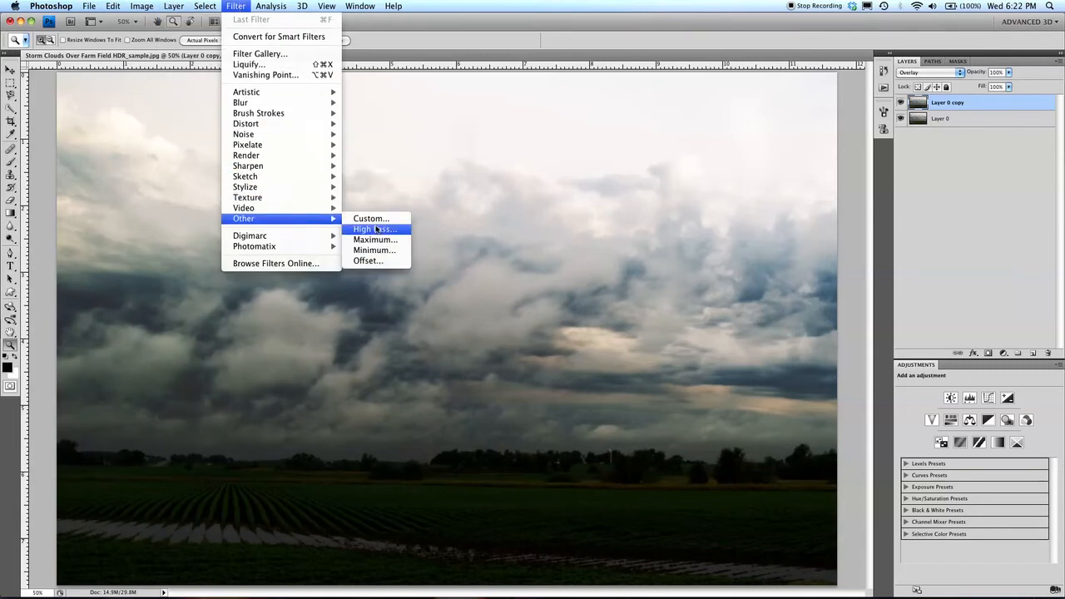
click(374, 230)
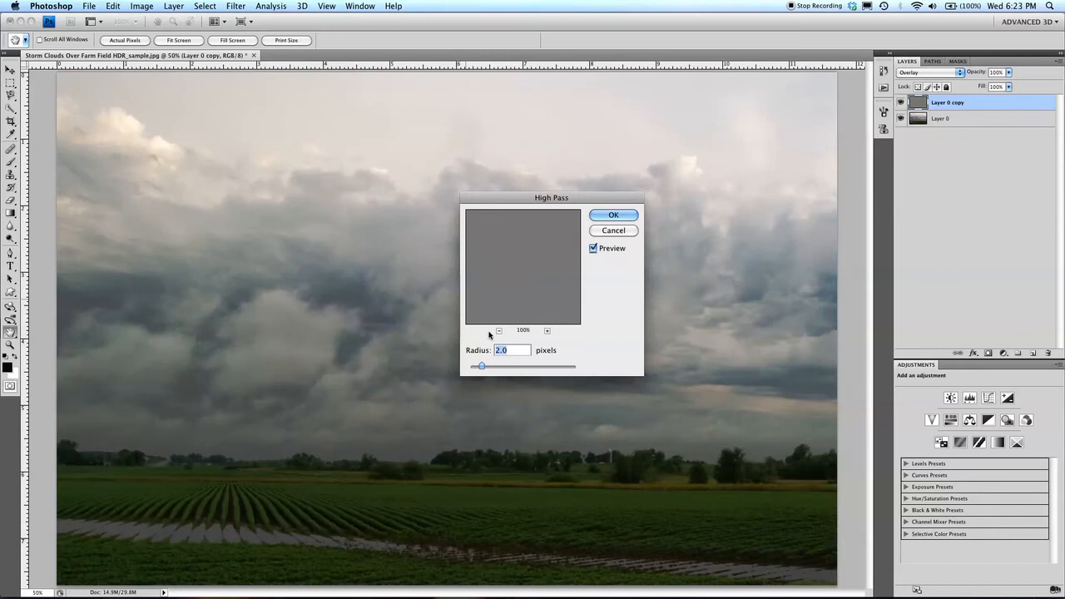
drag(481, 366, 507, 367)
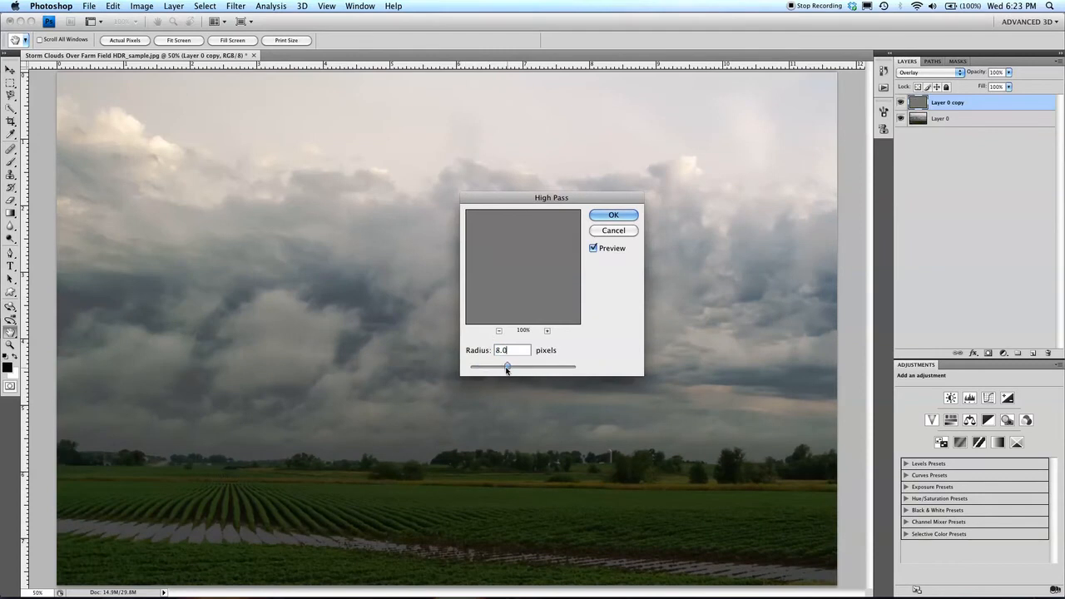
drag(508, 366, 504, 366)
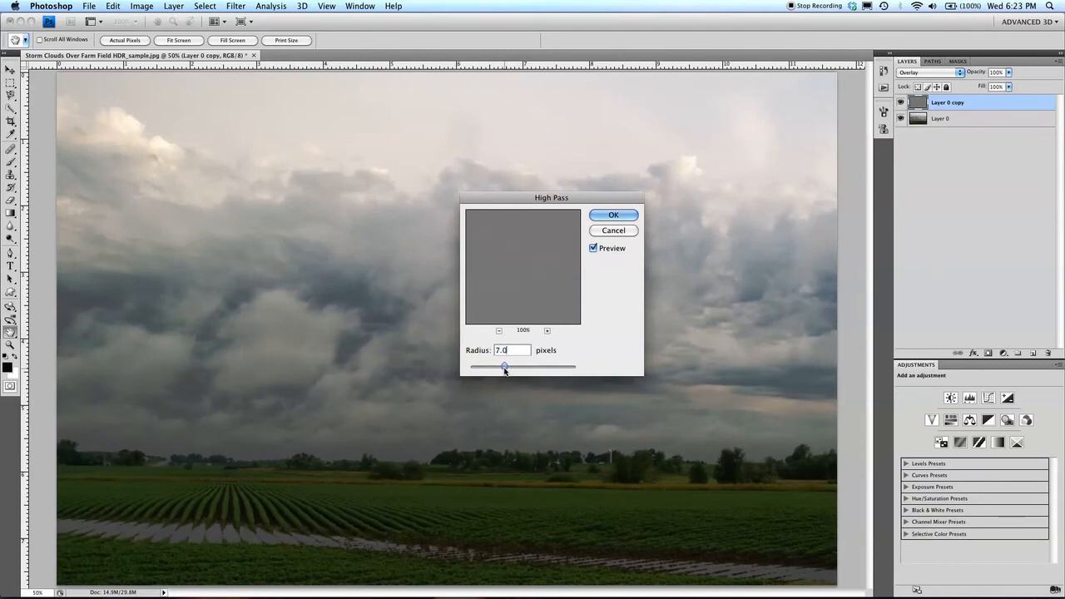
drag(505, 366, 506, 366)
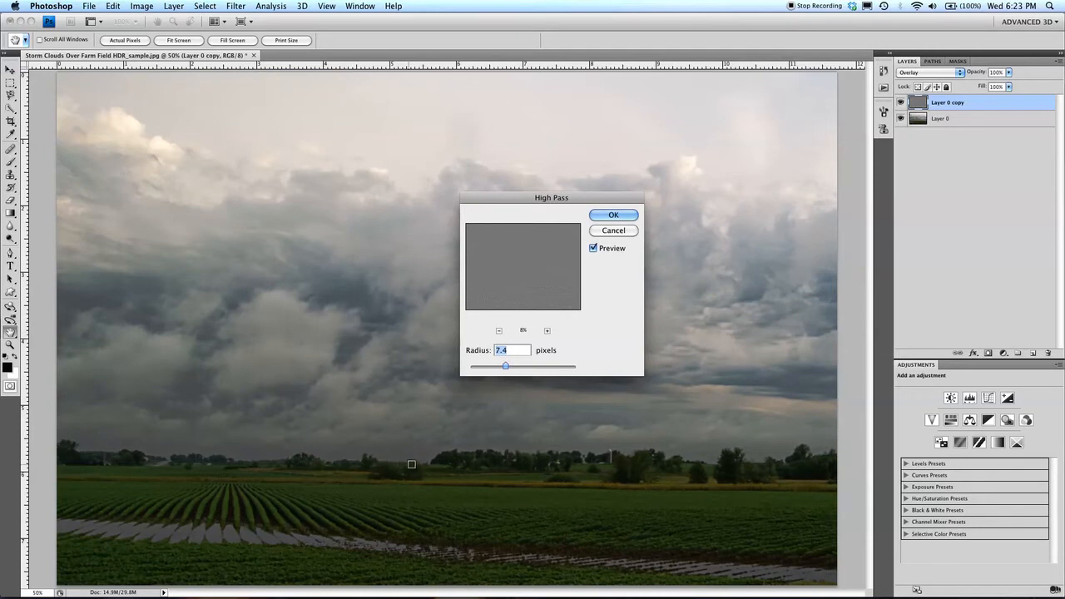
mouse_move(485, 374)
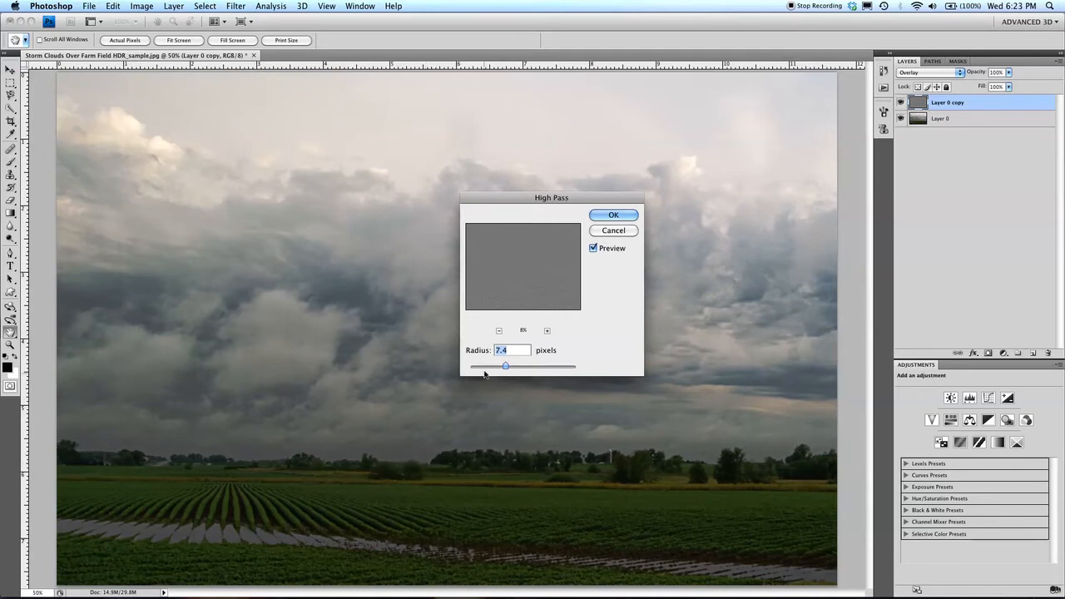
drag(506, 366, 503, 366)
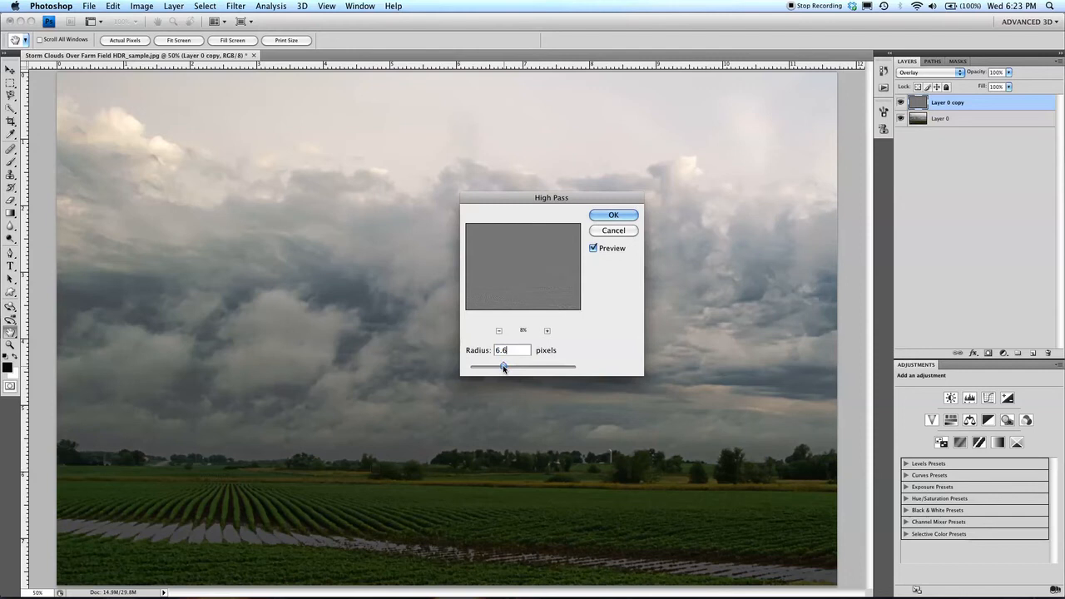
drag(506, 367, 502, 366)
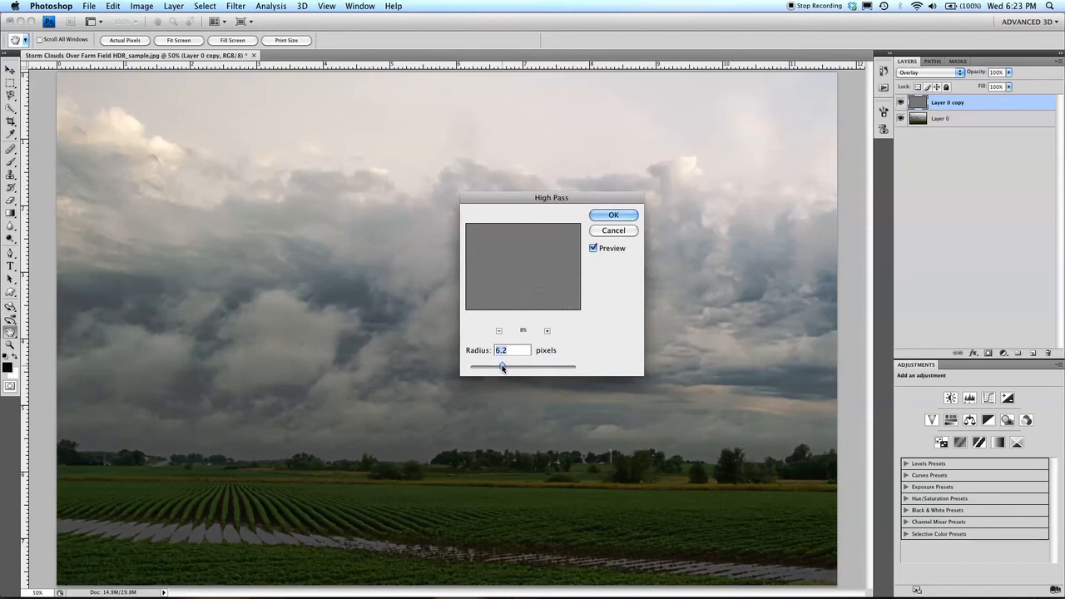
click(612, 215)
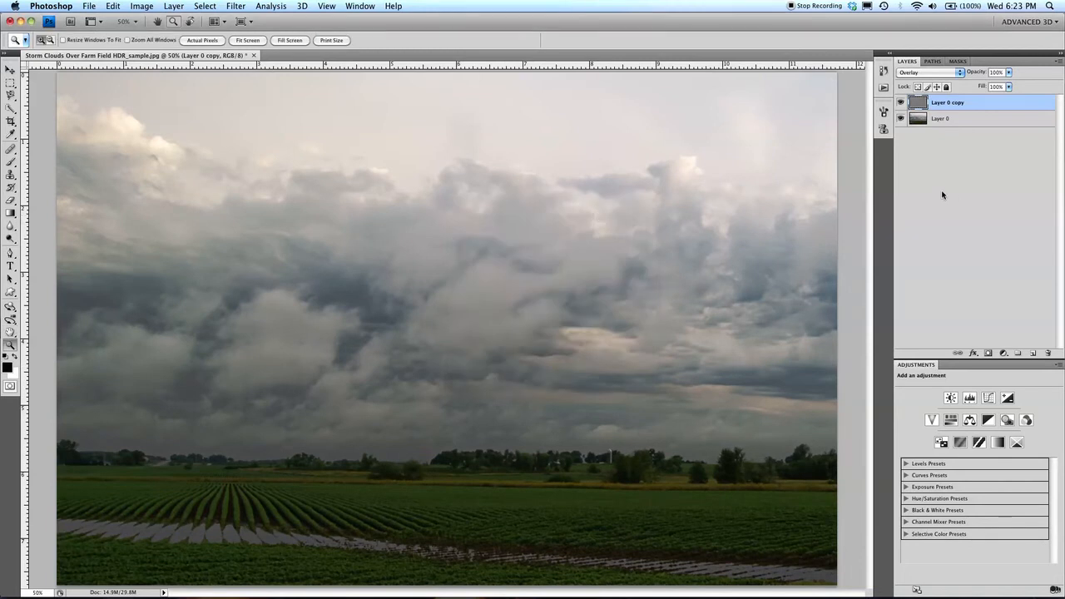
mouse_move(965, 146)
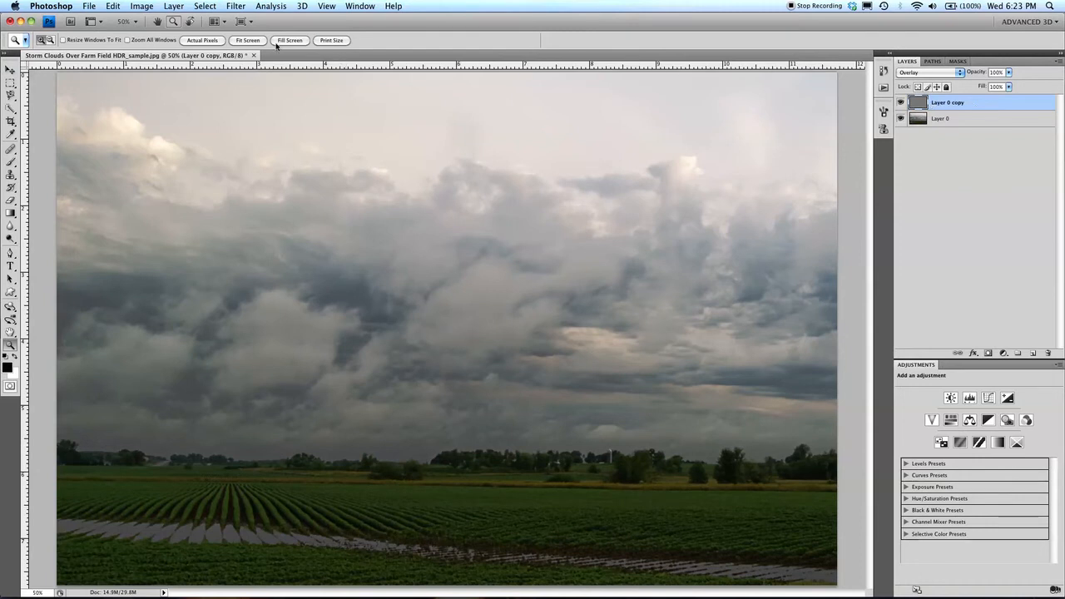
- Add a Gradient Map adjustment layer named Gradient Map 1 for black and white
click(170, 7)
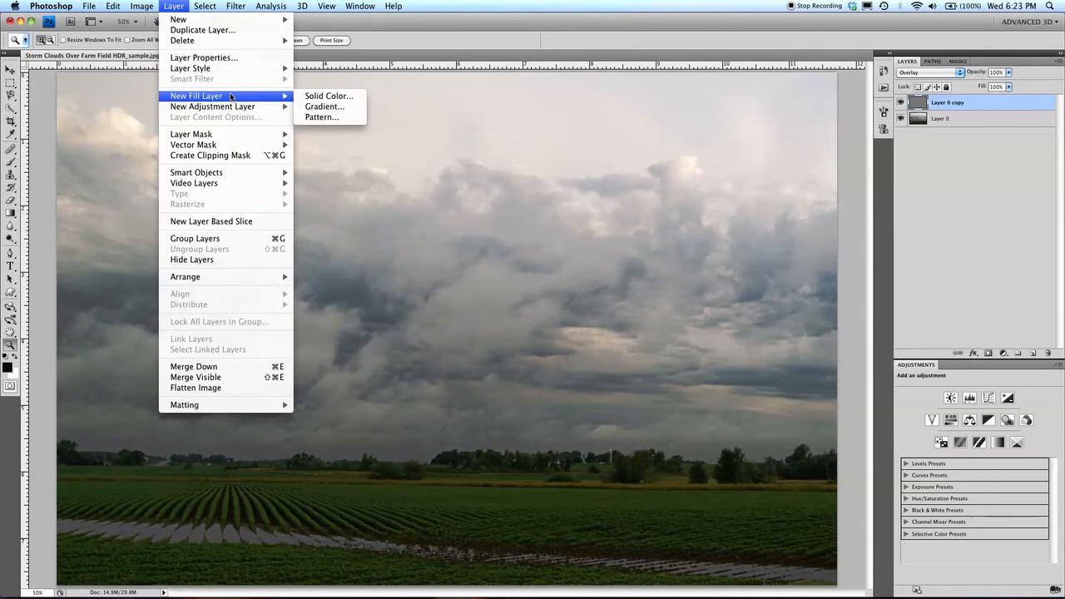
mouse_move(213, 107)
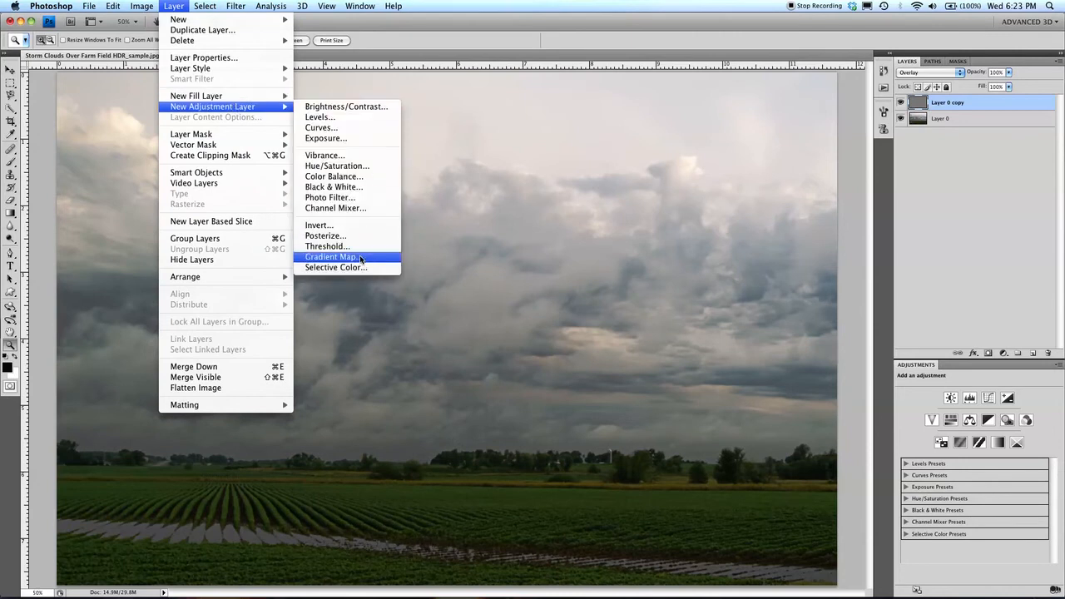
click(335, 257)
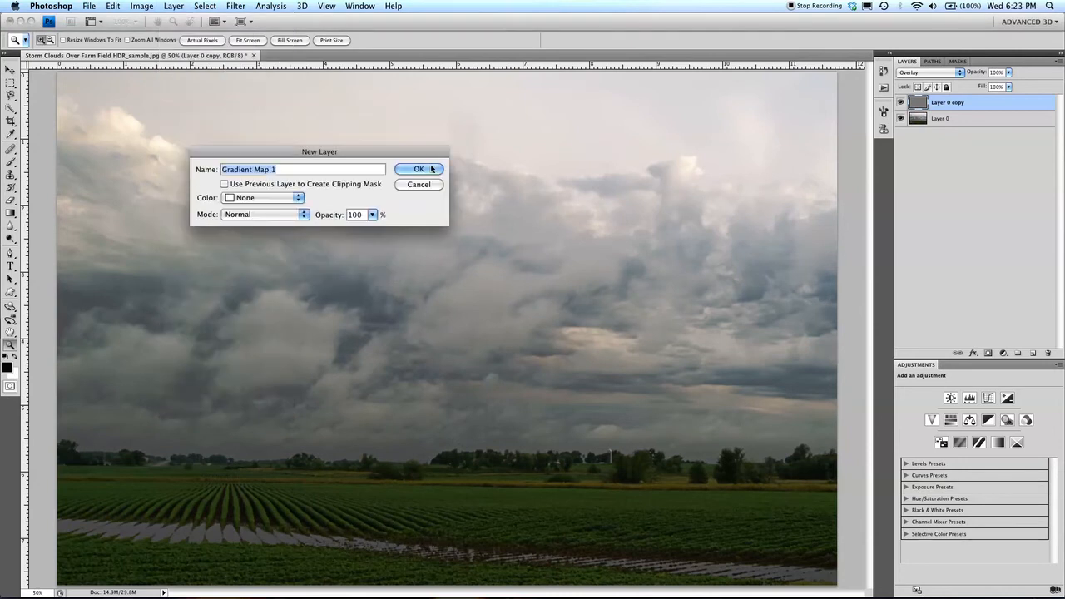
click(416, 170)
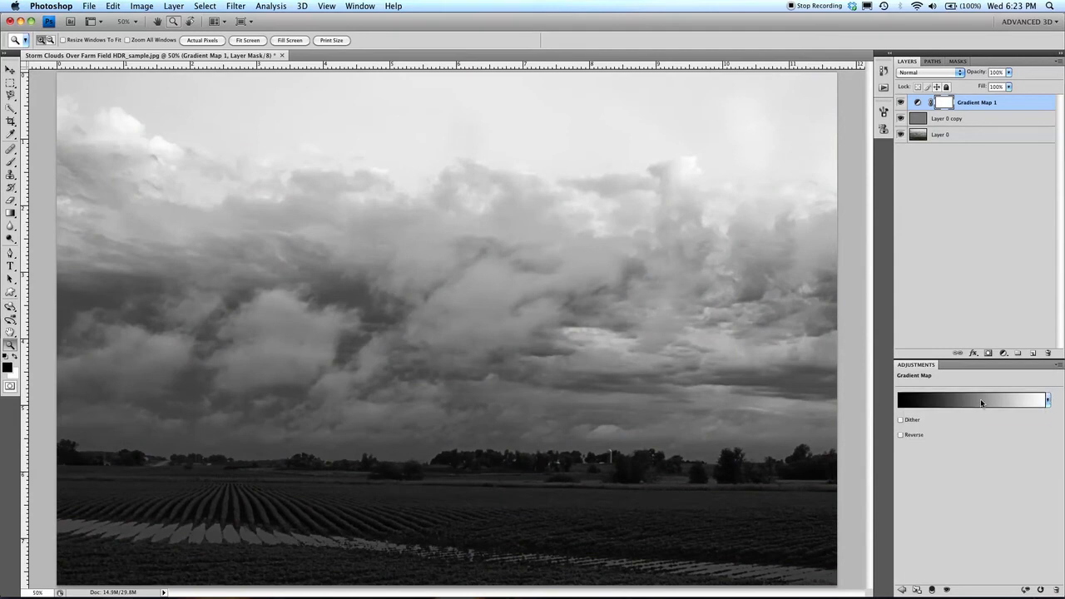
- Move the gradient's white stop and midpoint toward black to brighten midtones, and confirm
click(972, 401)
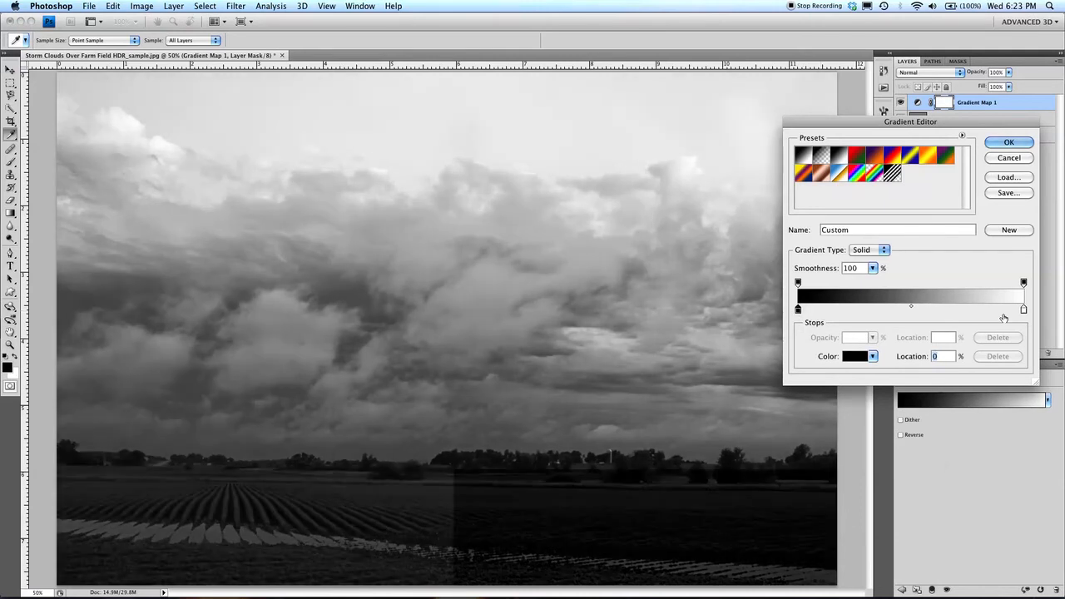
drag(1021, 309, 1012, 310)
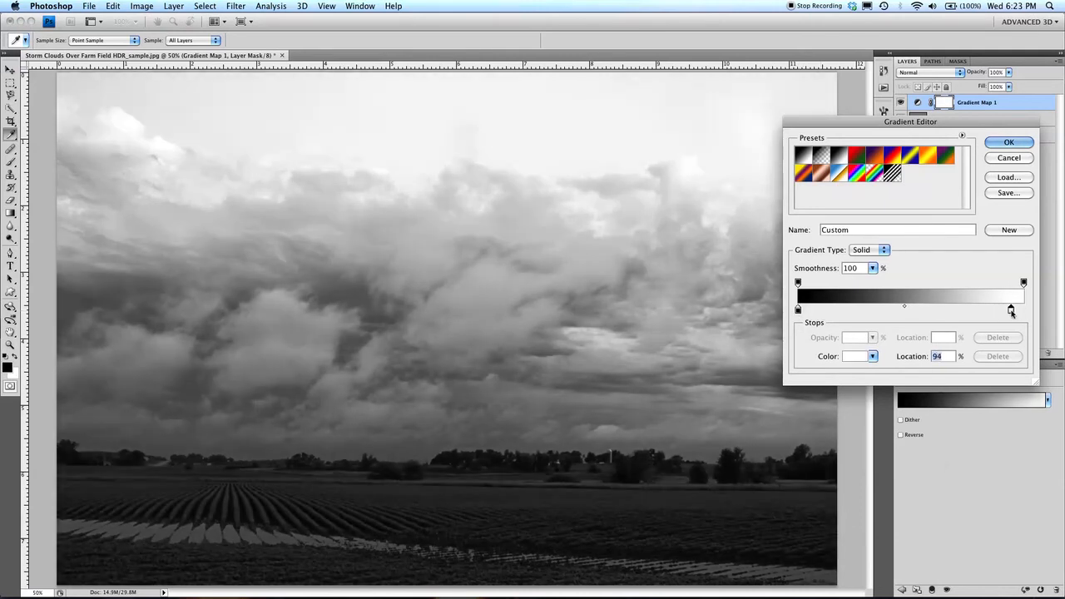
drag(1011, 309, 1002, 309)
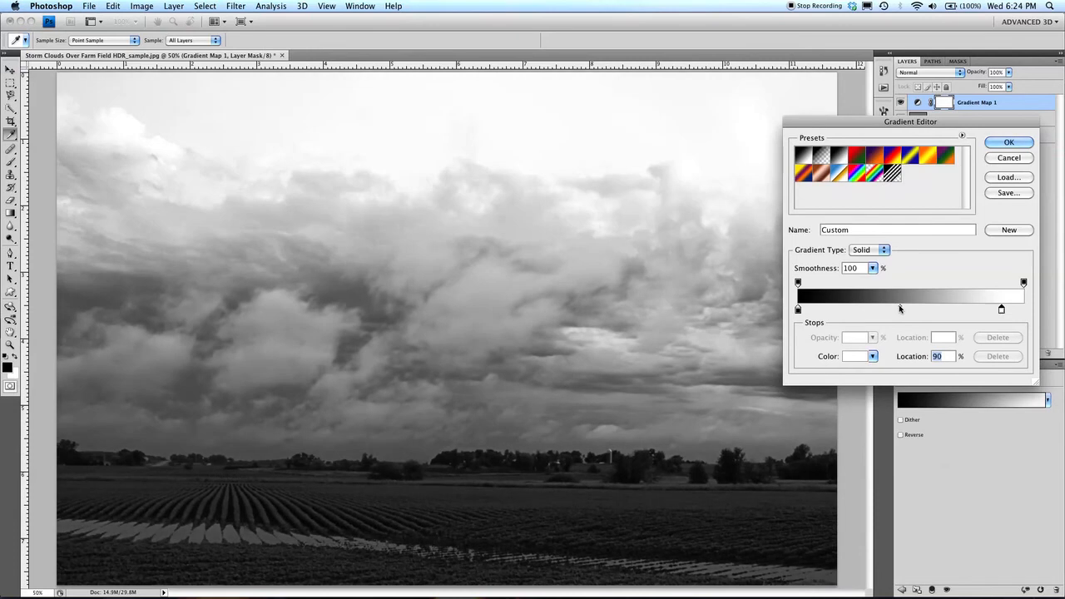
drag(1002, 308, 912, 308)
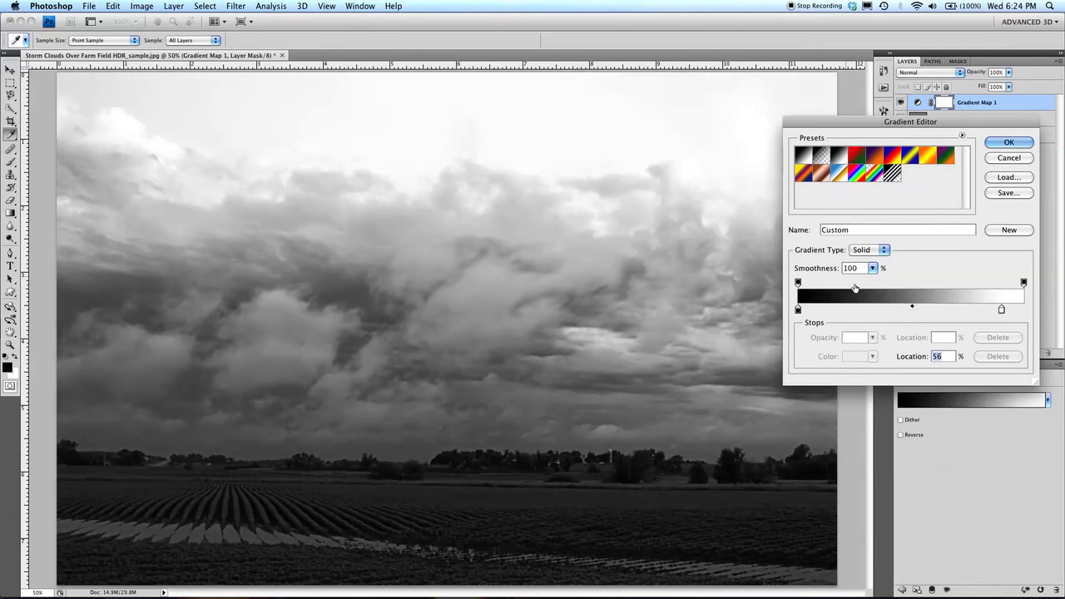
drag(1002, 308, 1021, 307)
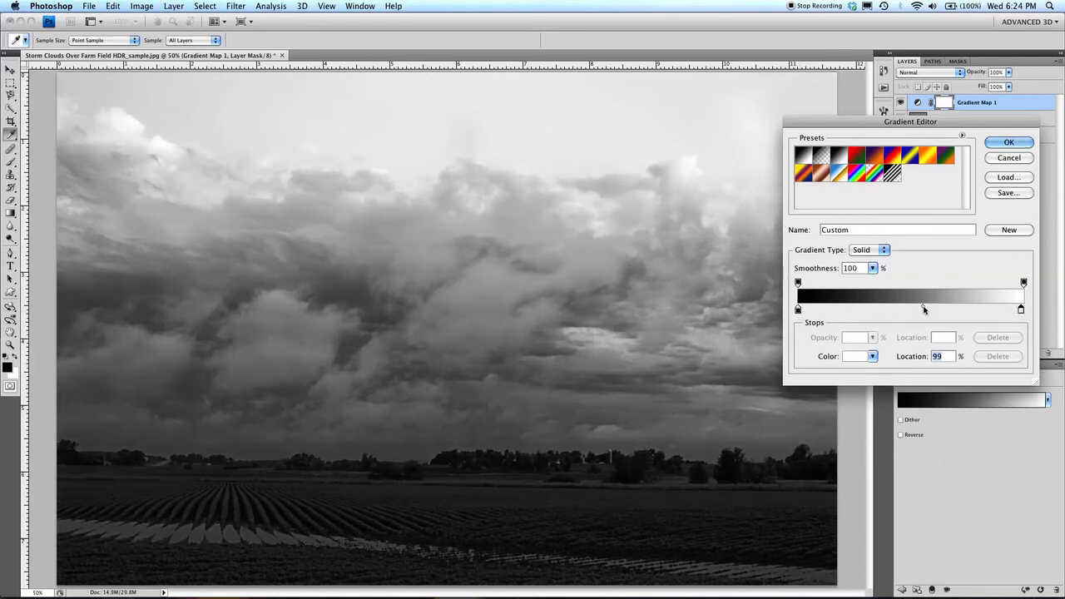
drag(1022, 308, 918, 308)
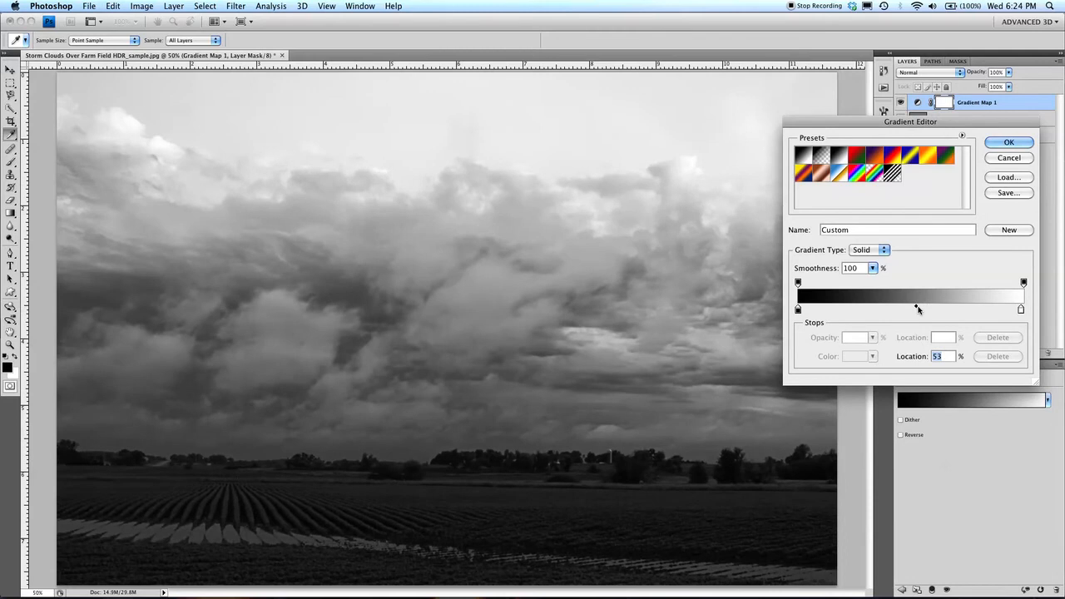
drag(919, 309, 890, 309)
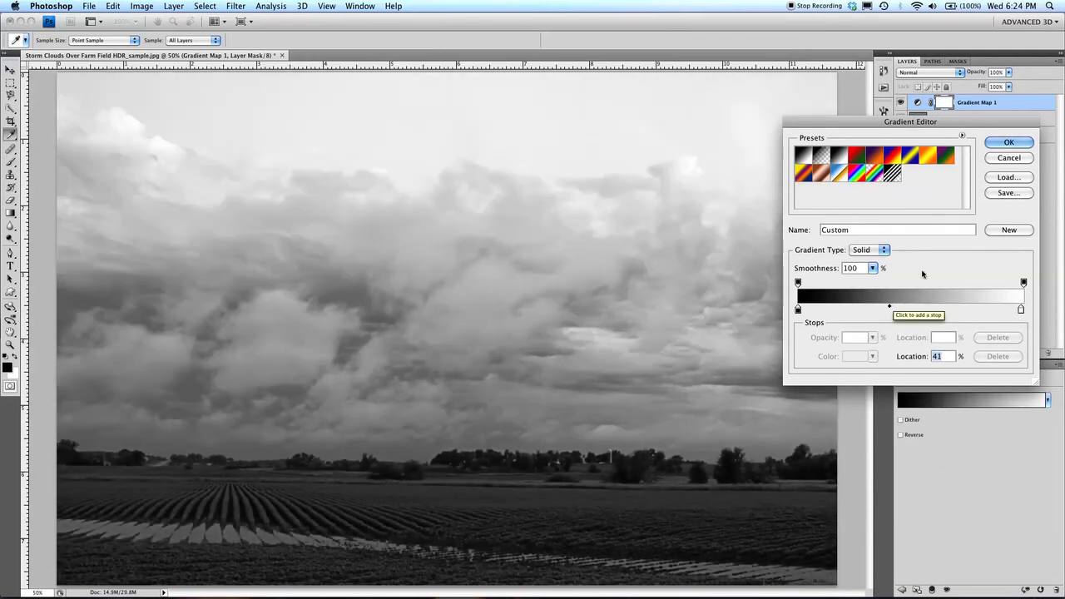
click(1009, 143)
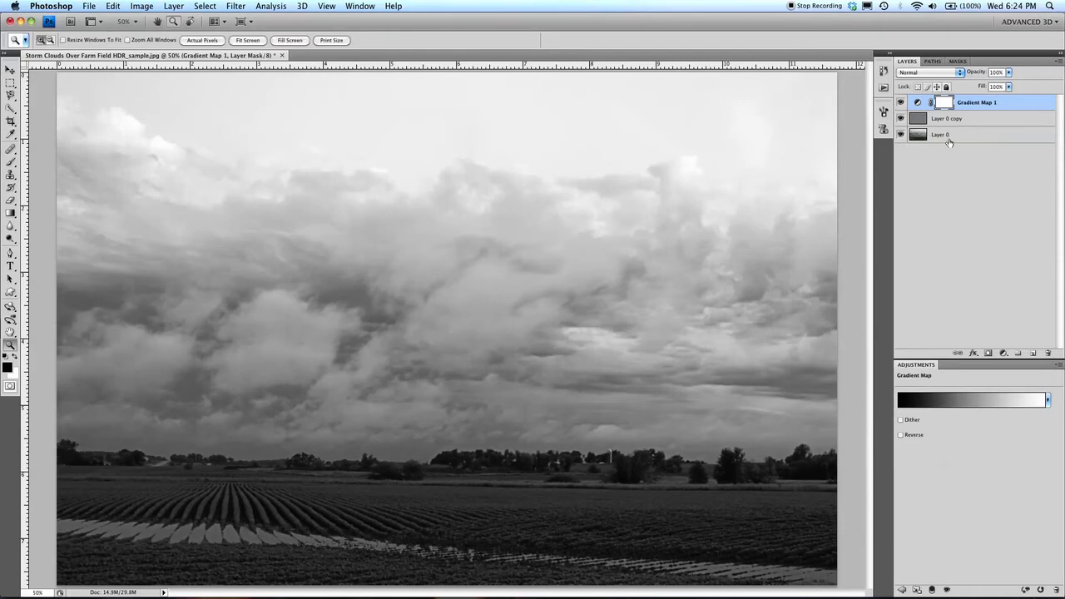
- Duplicate Layer 0 as Layer 0 copy 2 on top and blend it in Overlay mode
right_click(949, 139)
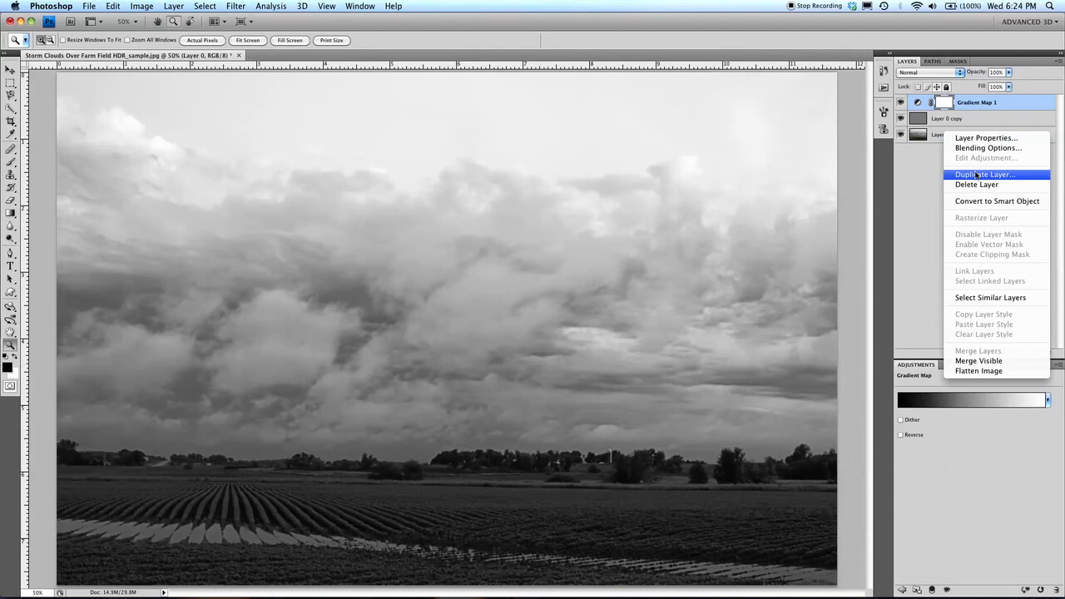
click(982, 175)
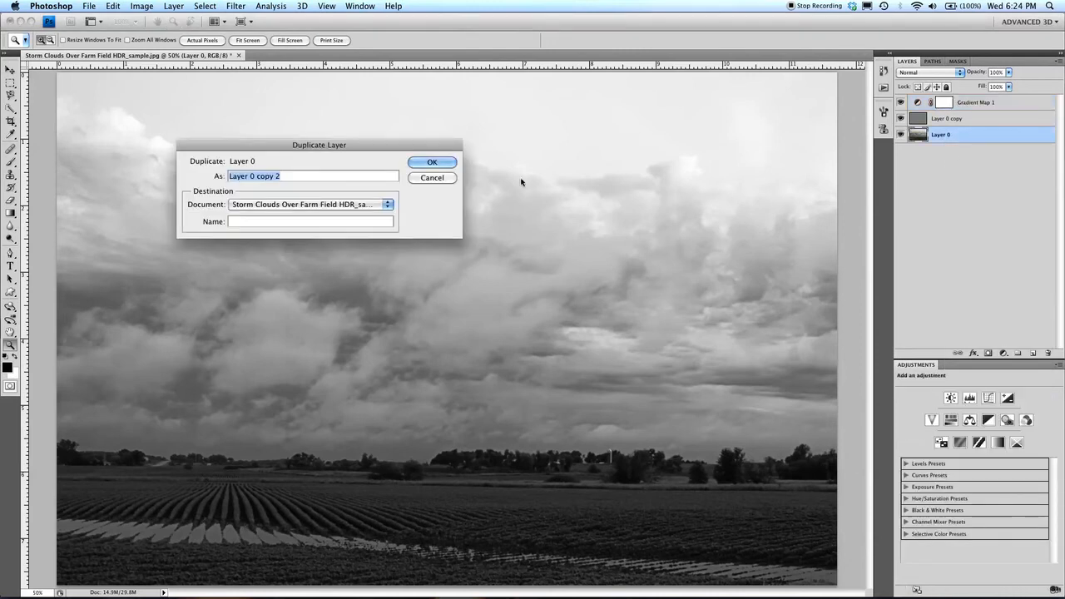
click(431, 161)
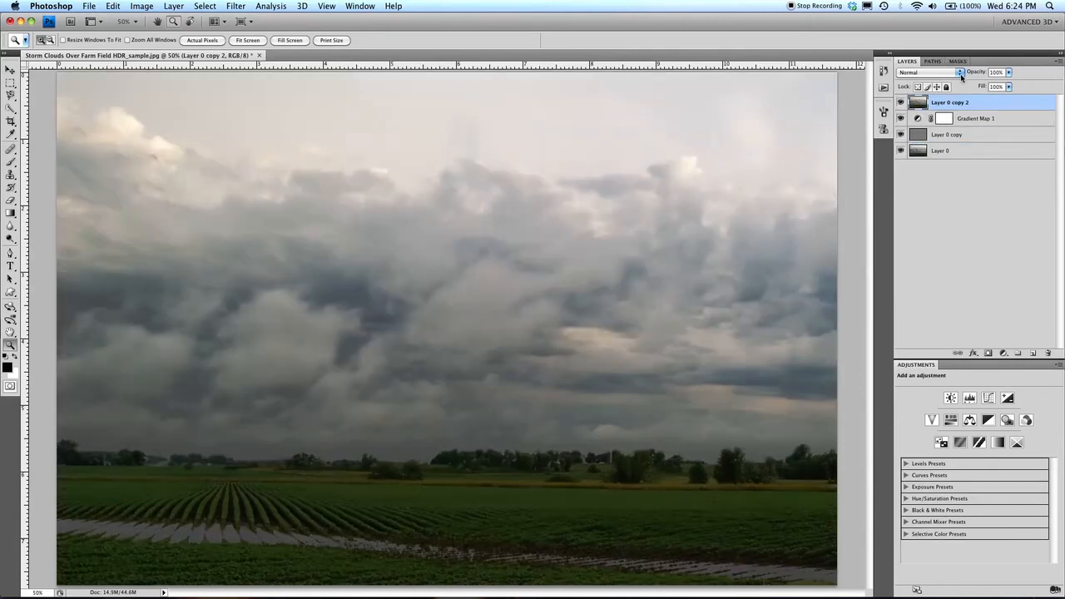
click(948, 71)
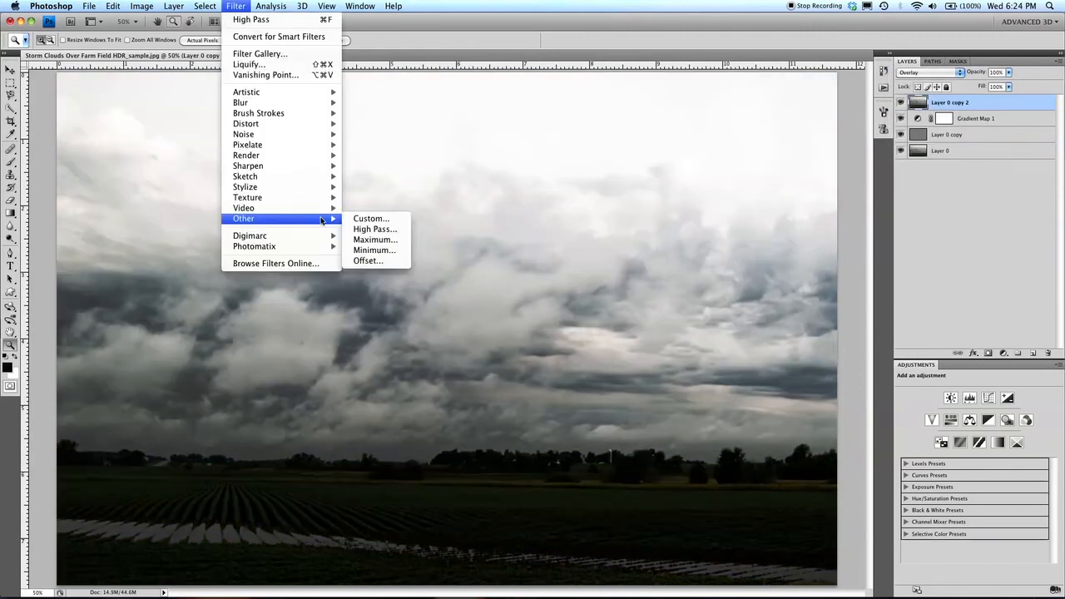
mouse_move(375, 230)
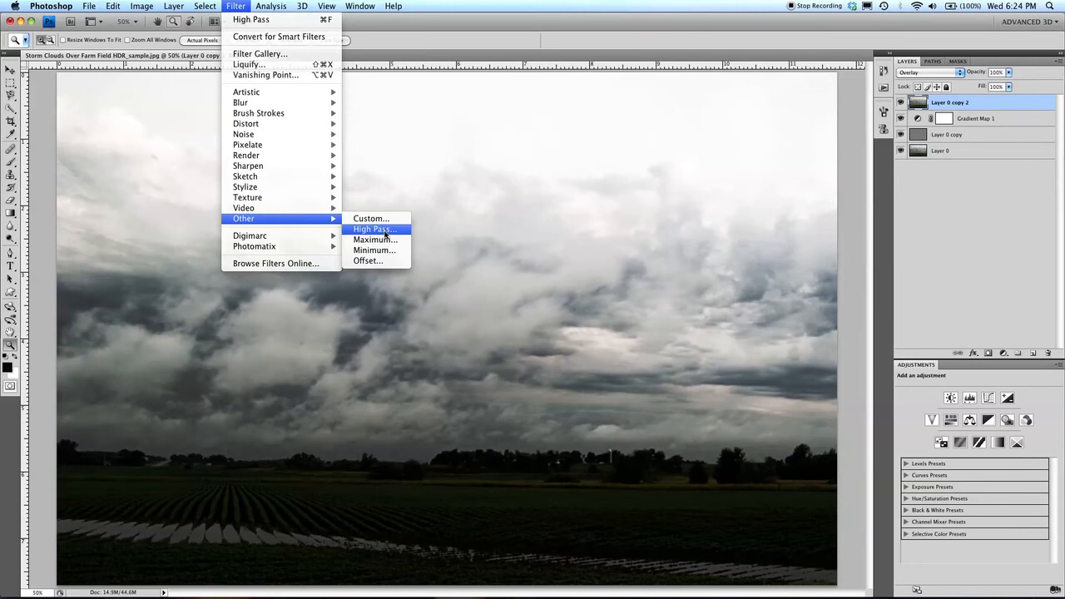
- Apply a High Pass filter with a 2.8-pixel radius to Layer 0 copy 2
click(375, 229)
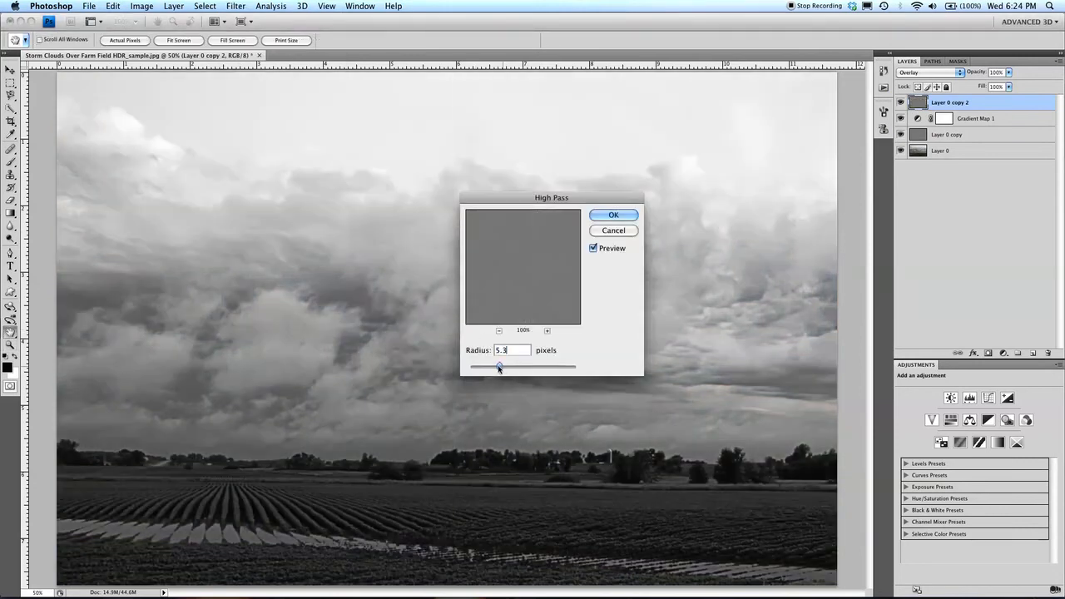
drag(499, 366, 486, 366)
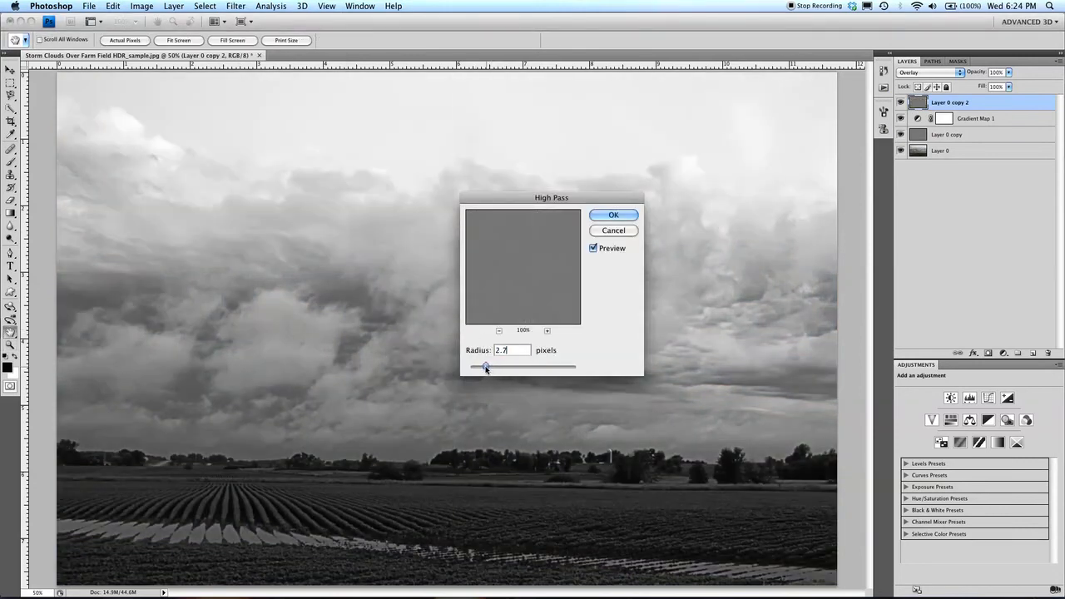
drag(486, 368, 483, 367)
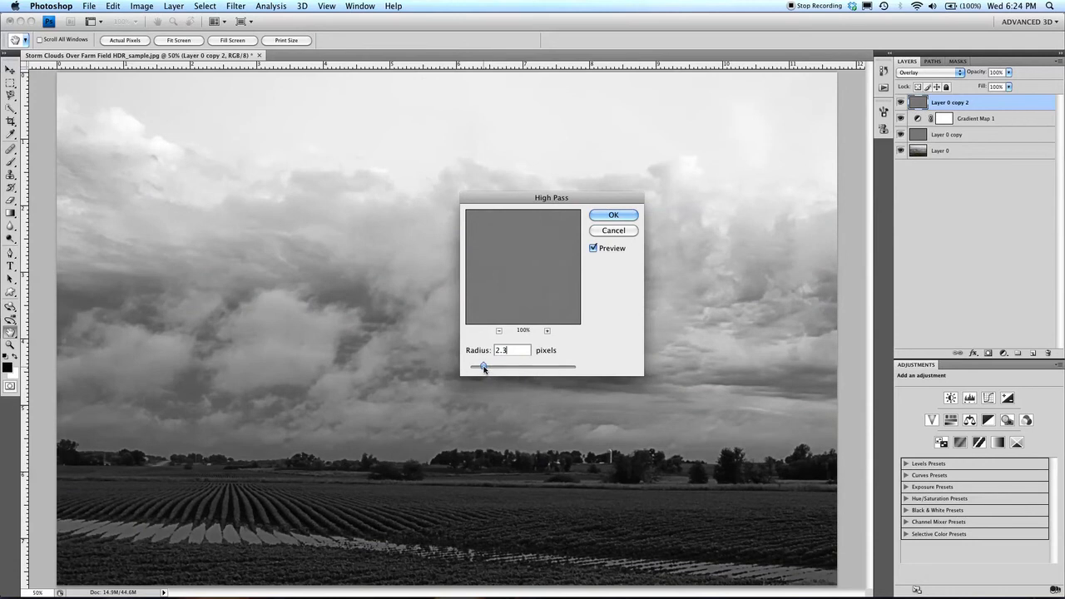
click(612, 215)
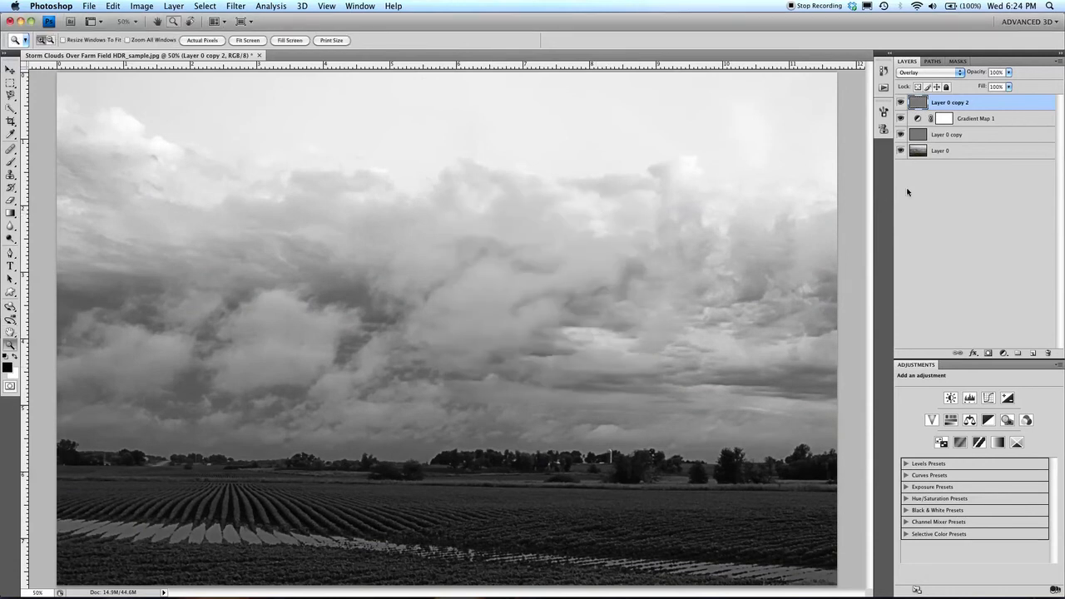
click(170, 7)
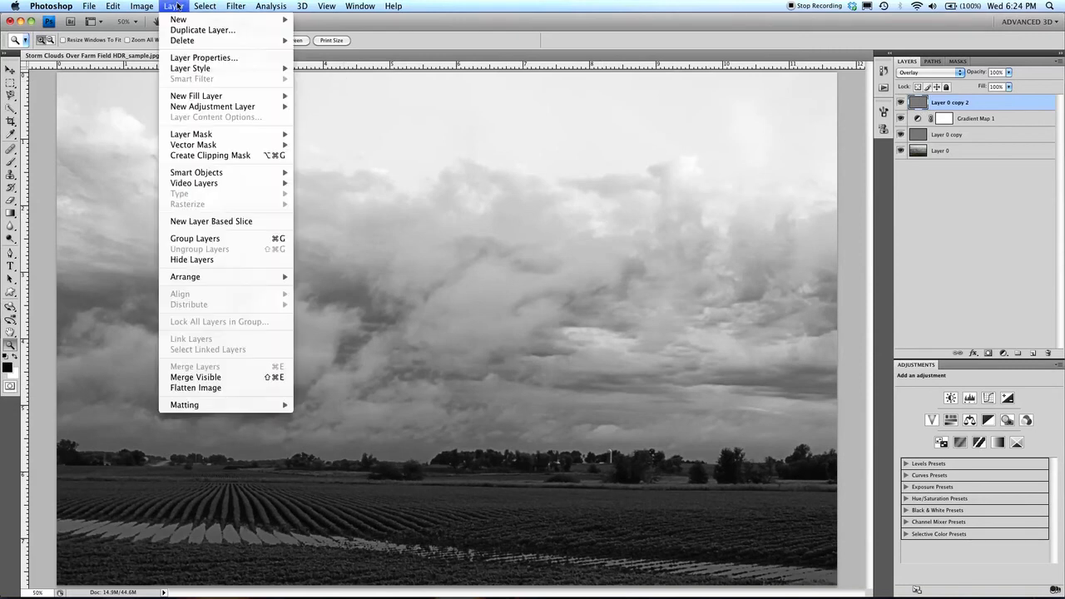
mouse_move(196, 95)
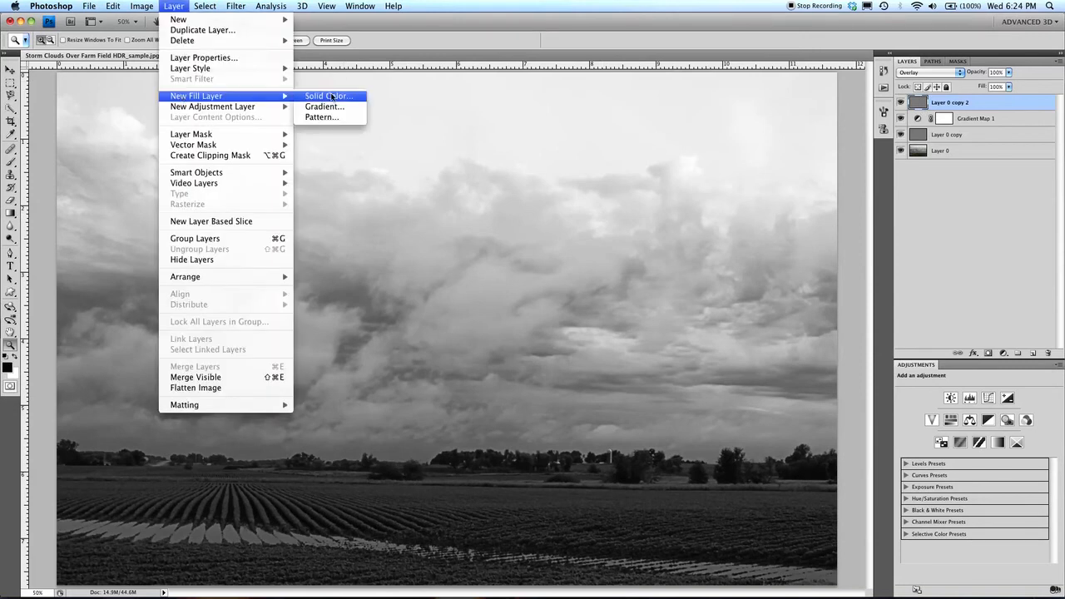
- Add Solid Color fill layer Color Fill 1 with a warm brownish-gold orange-hued tone
click(330, 95)
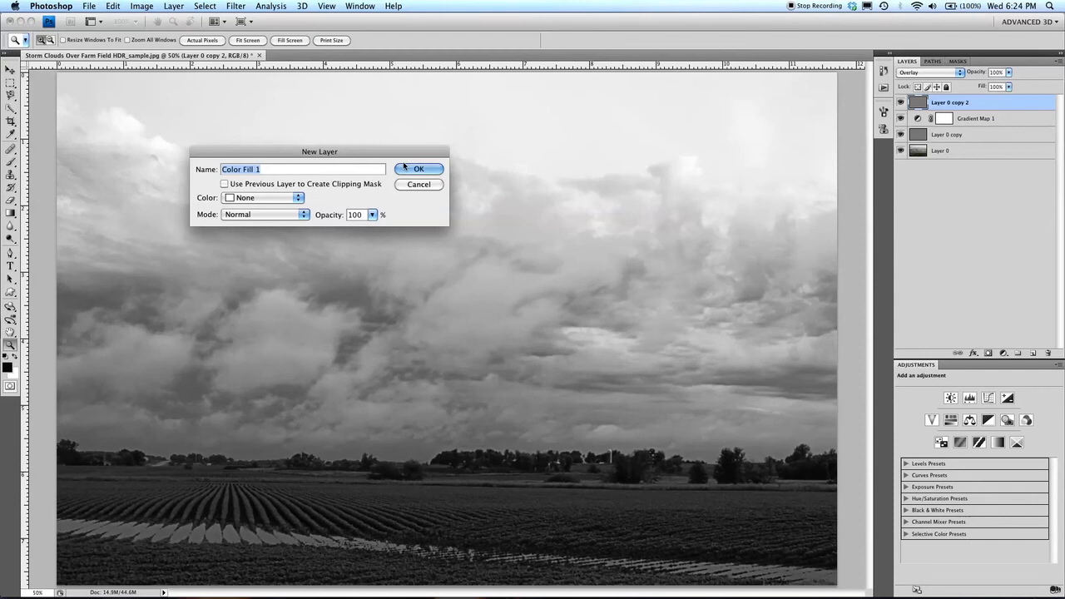
click(419, 170)
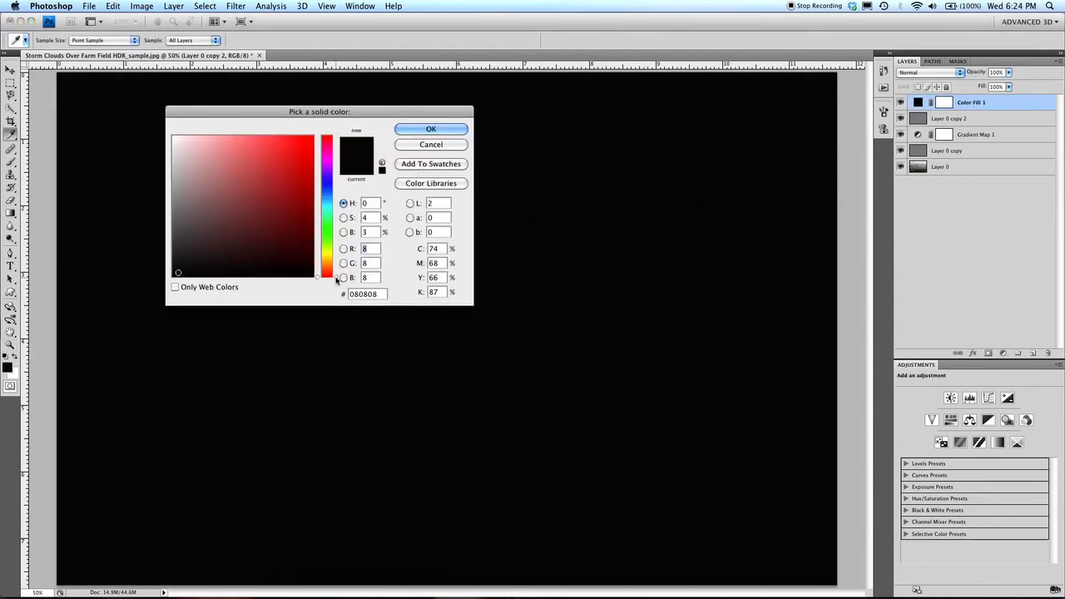
click(326, 259)
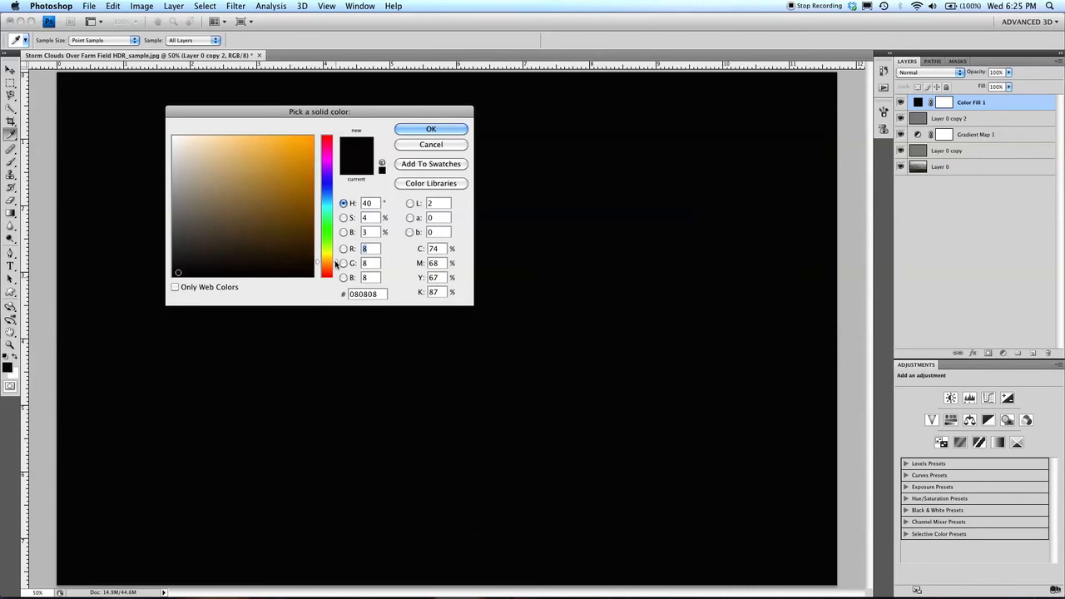
click(281, 175)
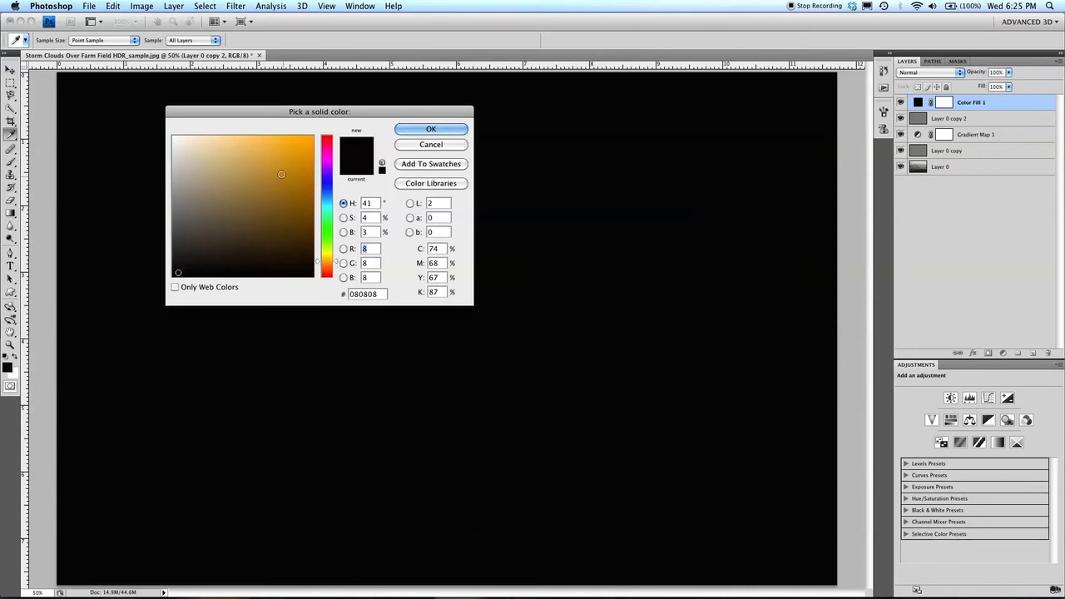
click(263, 183)
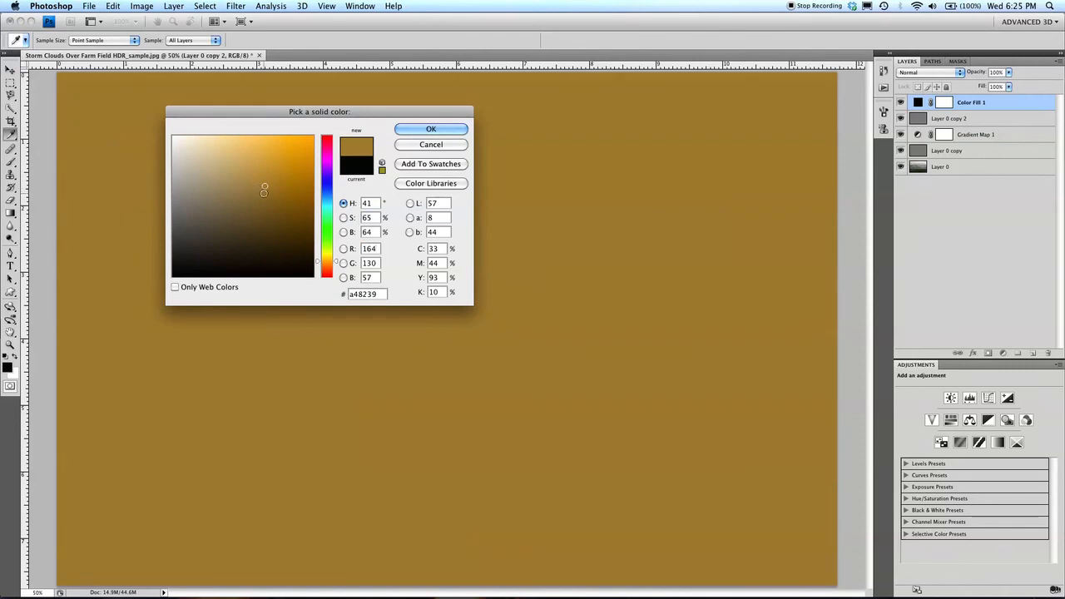
click(275, 198)
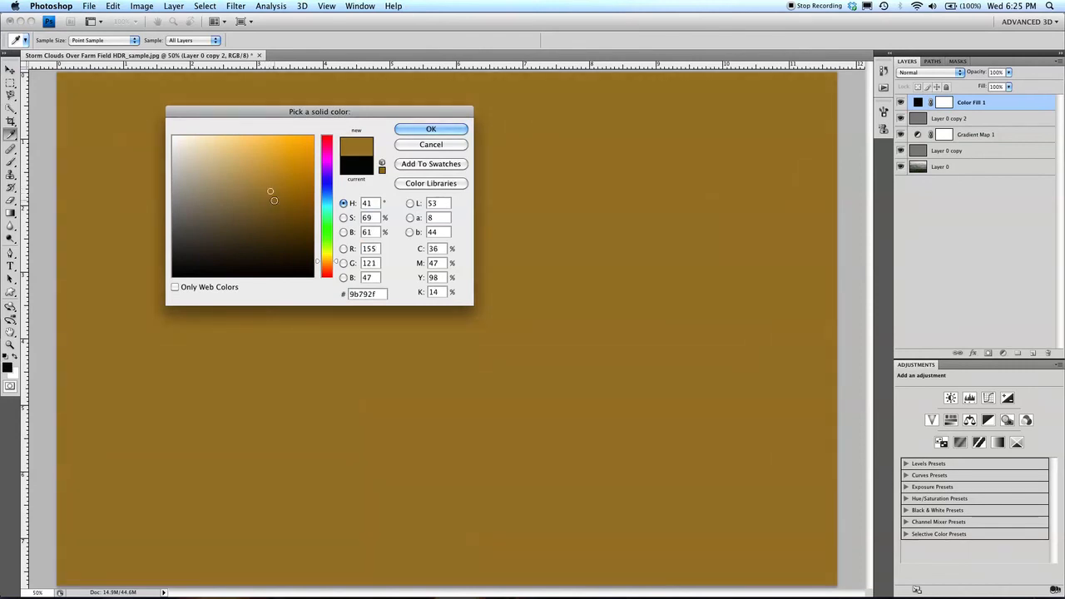
click(429, 128)
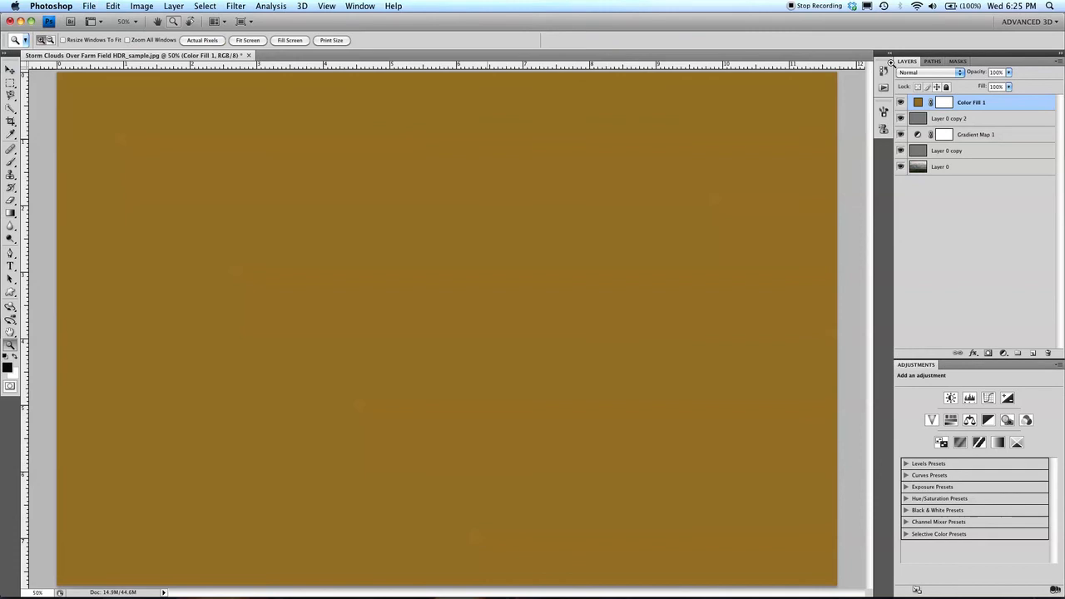
- Set Color Fill 1 to the Color blend mode so the photo takes a sepia tint
click(931, 78)
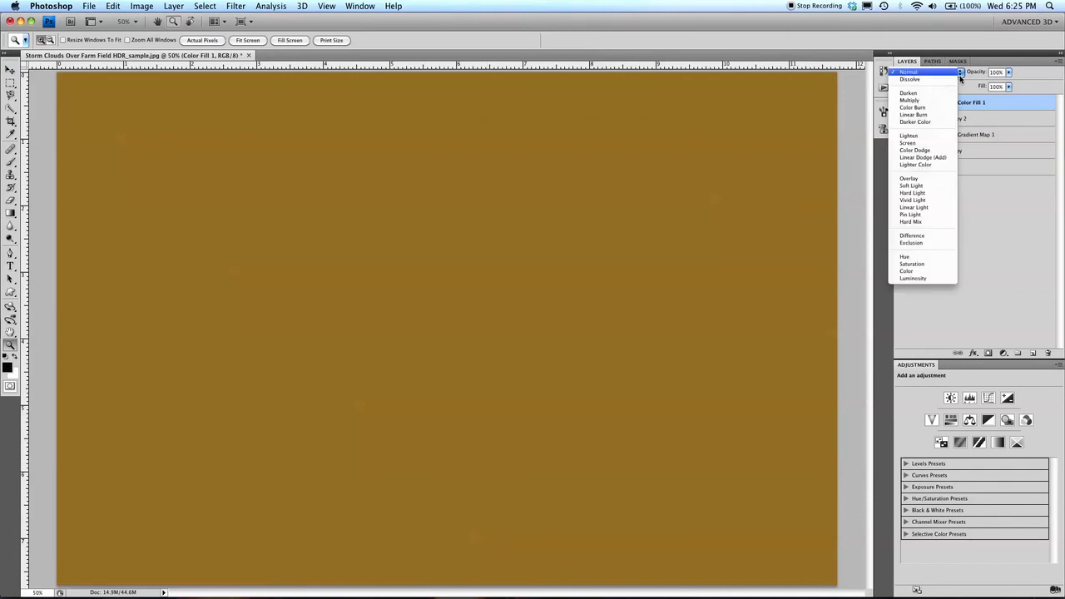
mouse_move(912, 263)
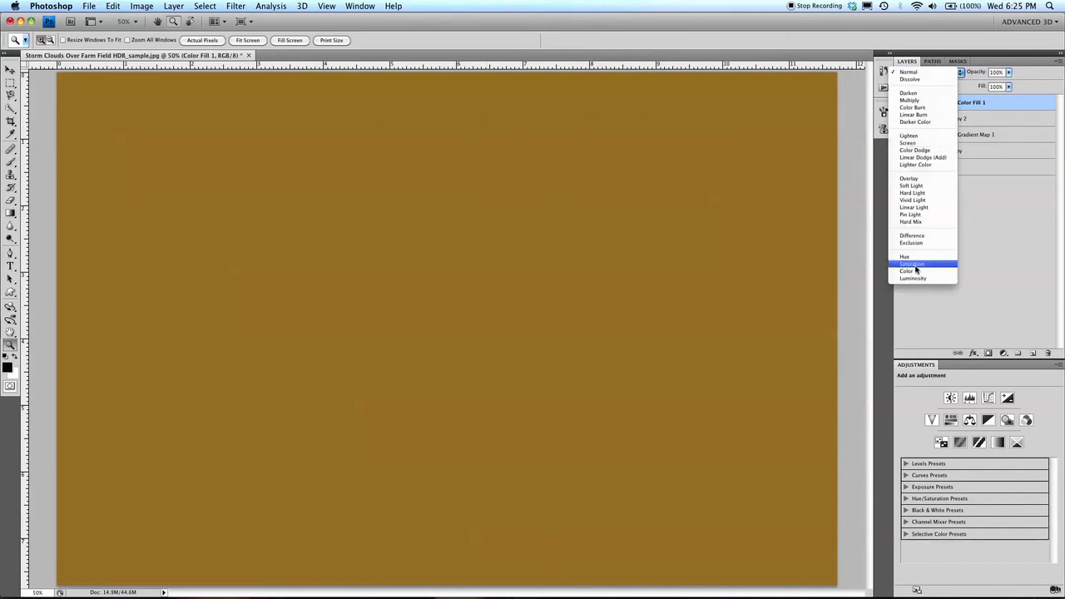
click(907, 269)
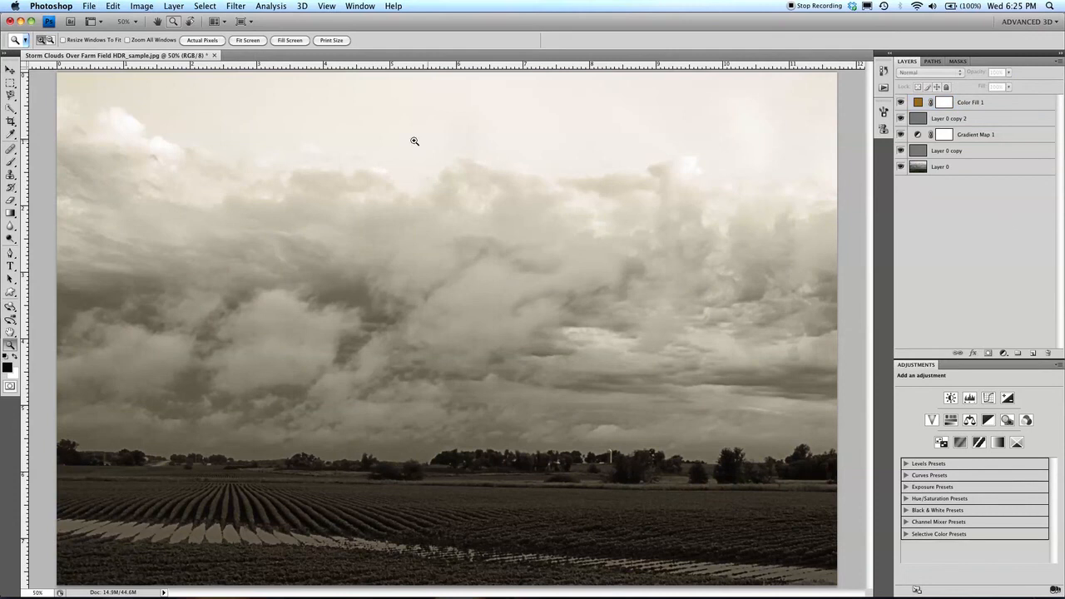
mouse_move(93, 7)
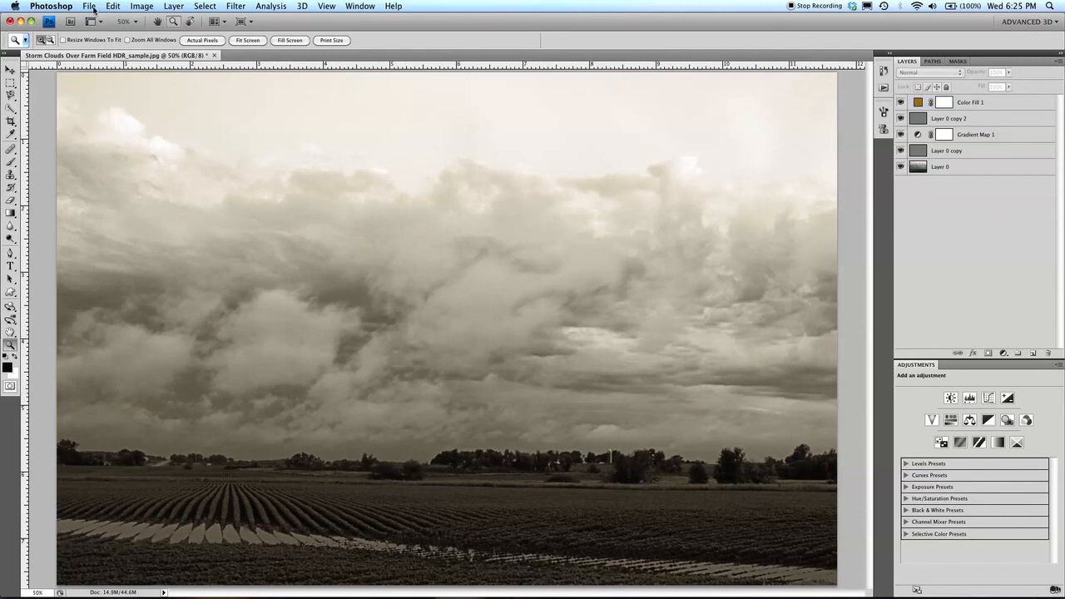
click(93, 7)
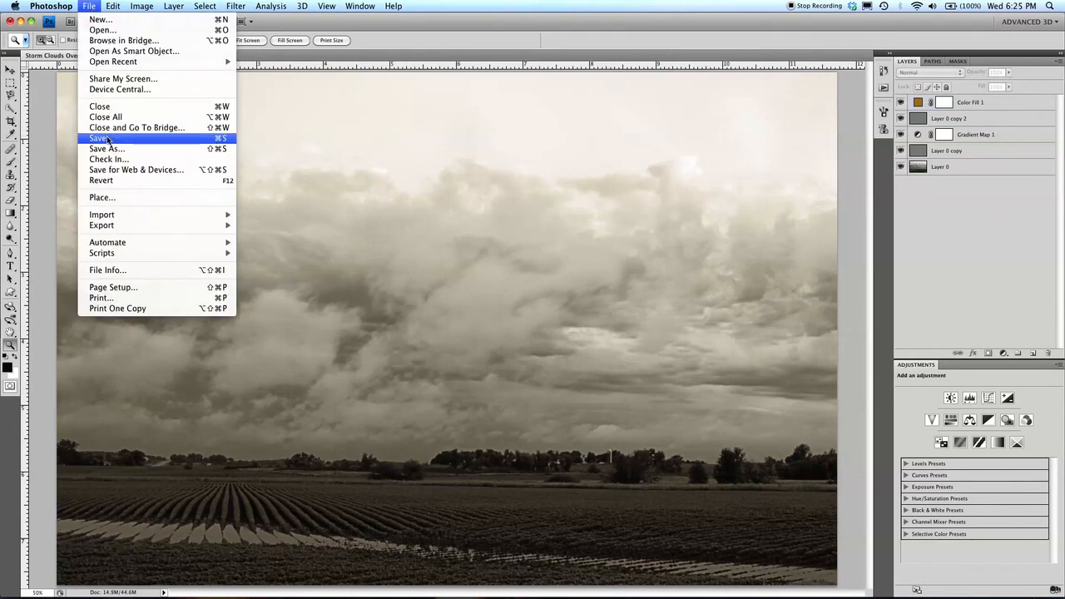
- Save As a layered Photoshop PSD with maximum compatibility, then show only Layer 0's original colour photo
click(107, 148)
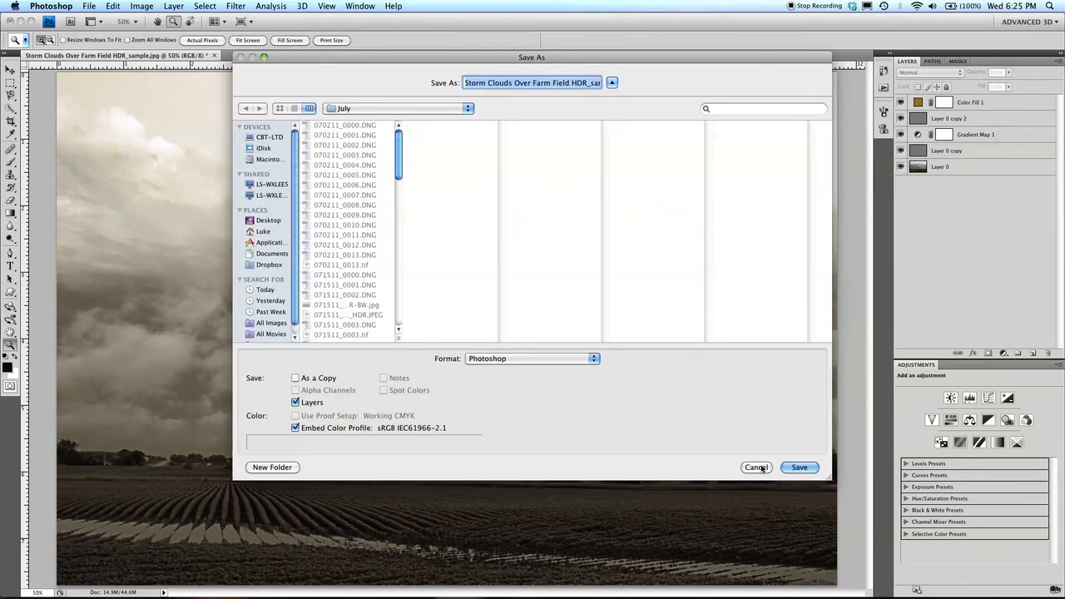
click(799, 466)
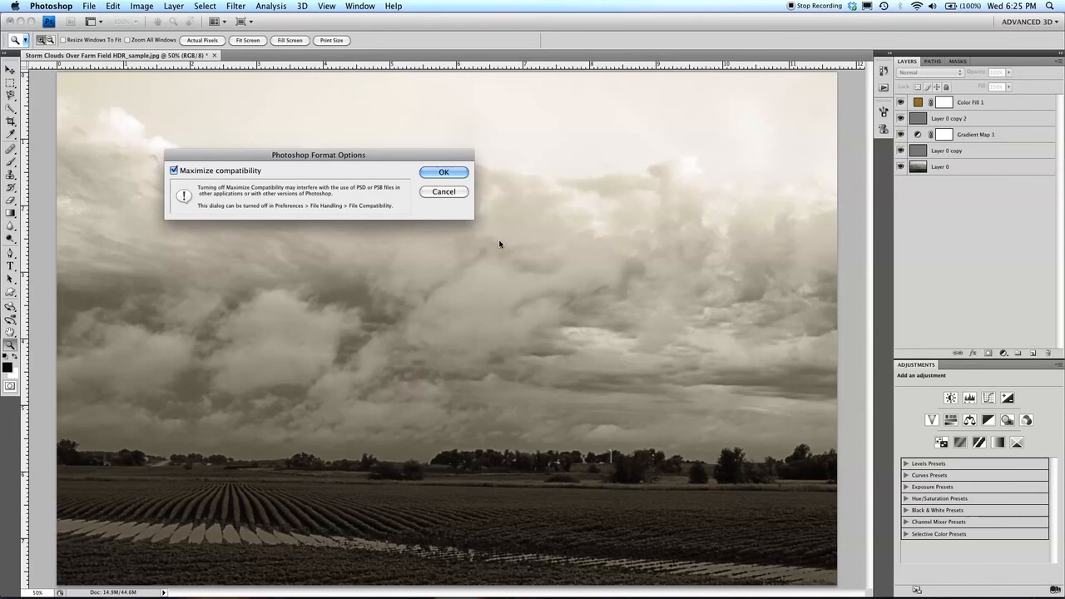
click(442, 171)
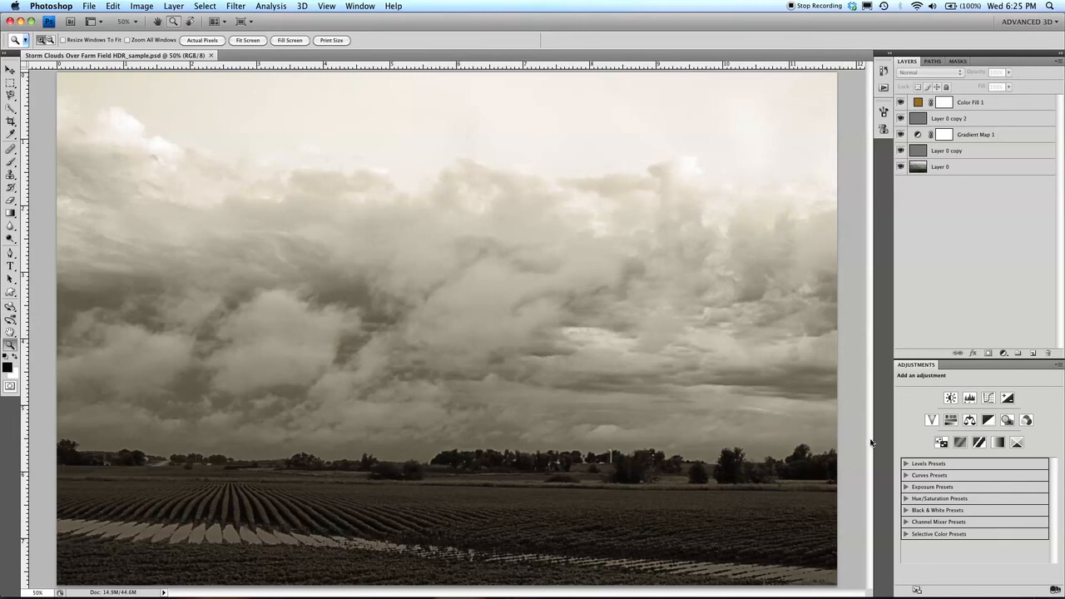
click(942, 166)
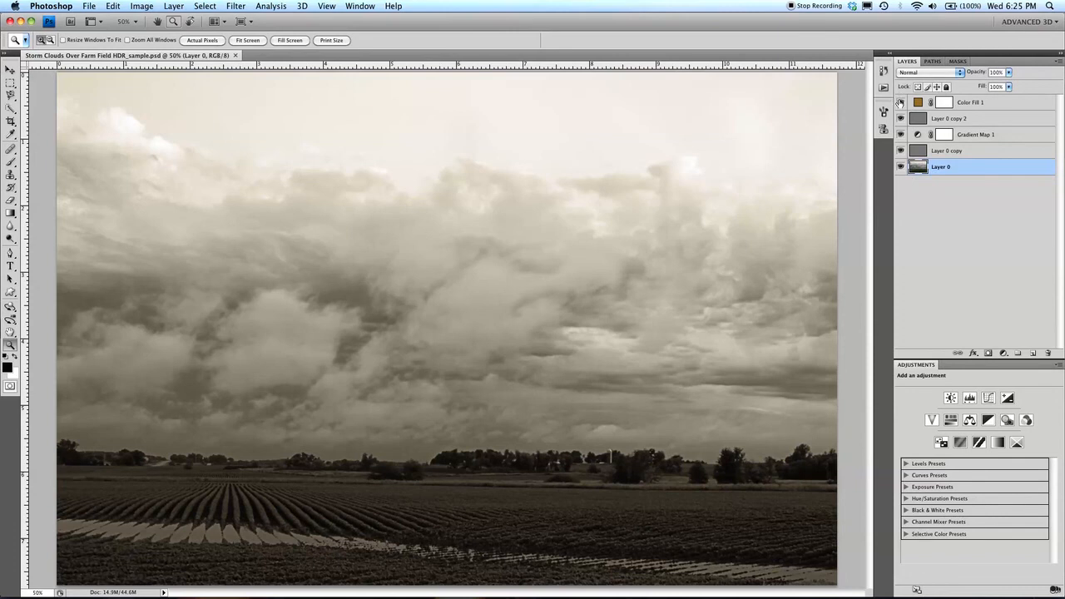
click(900, 133)
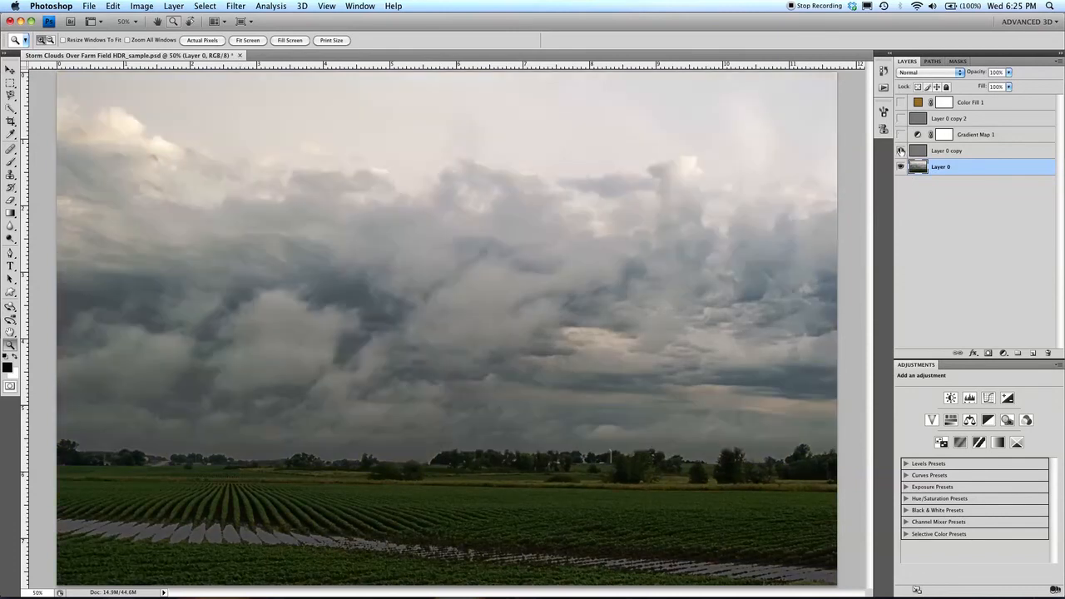